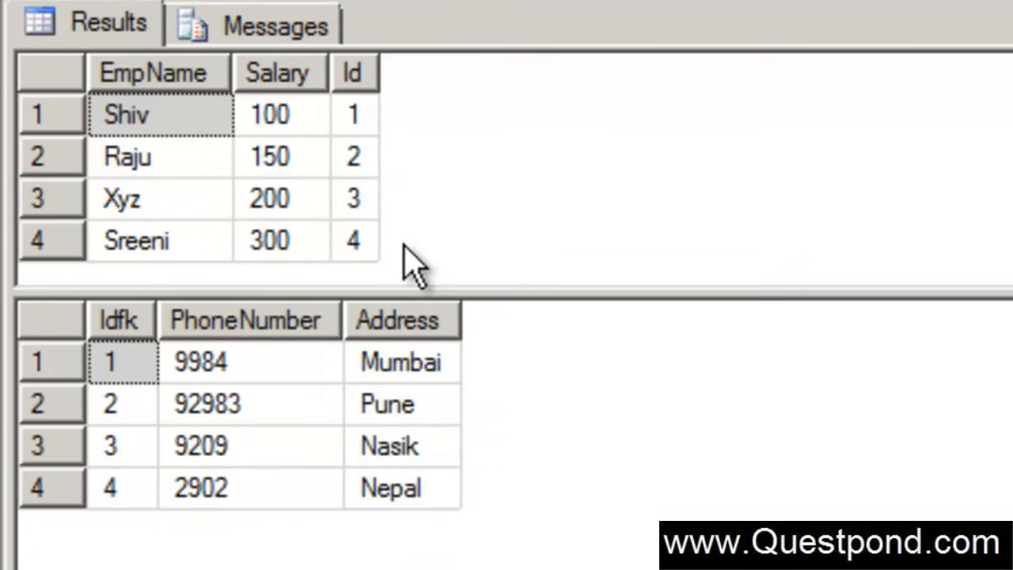
mouse_move(221, 262)
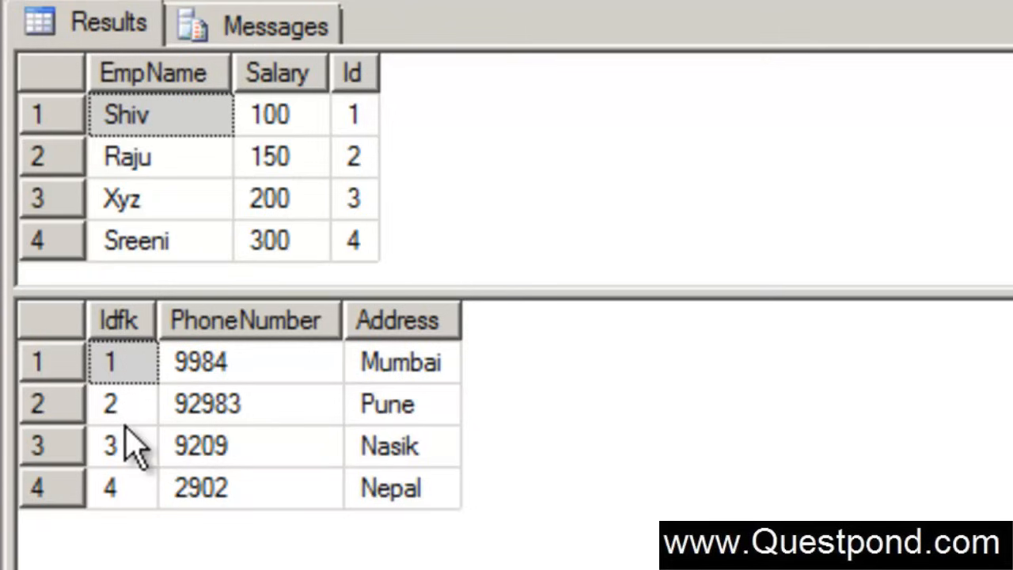
mouse_move(166, 440)
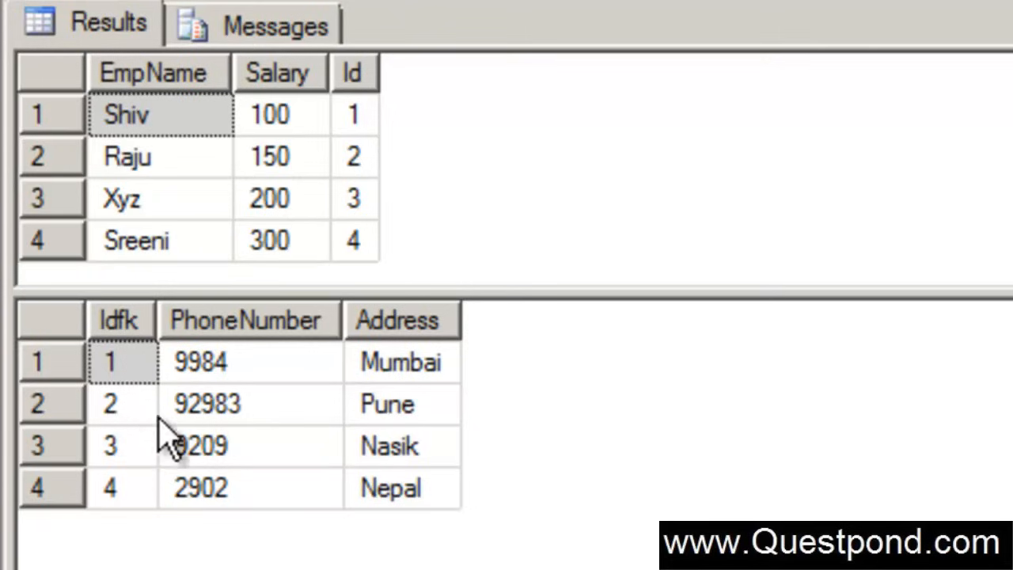
mouse_move(234, 482)
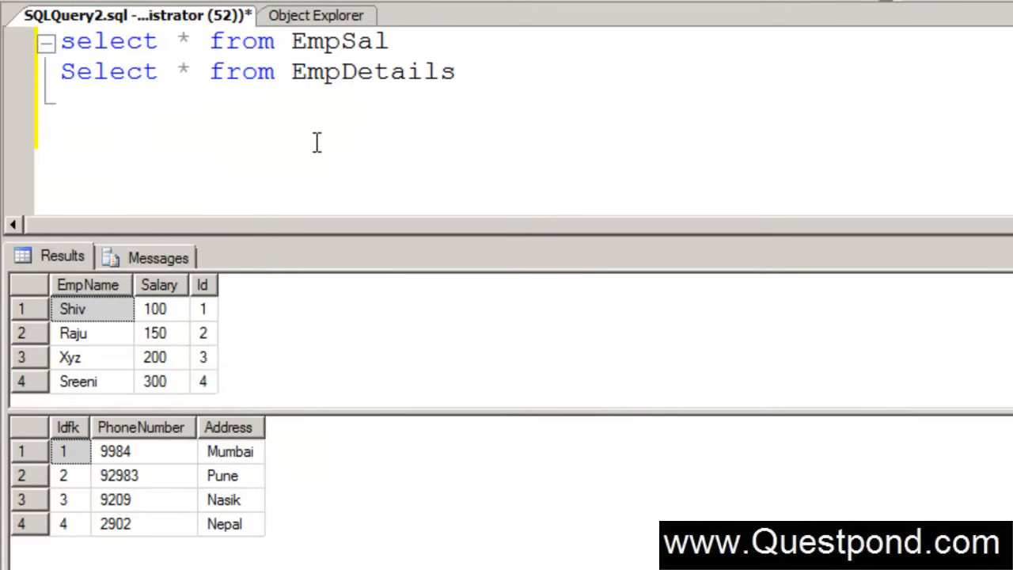
mouse_move(222, 128)
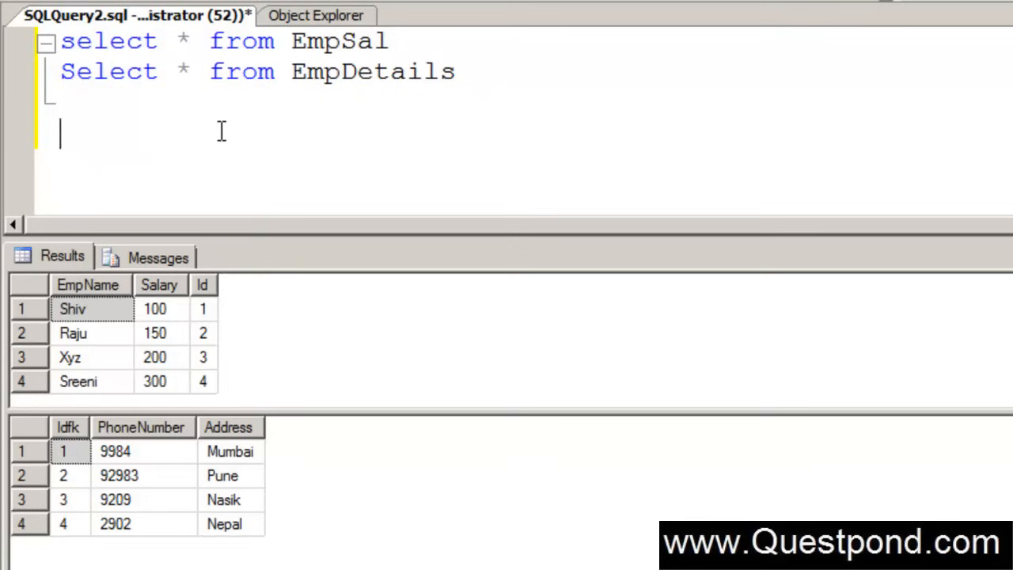
mouse_move(83, 357)
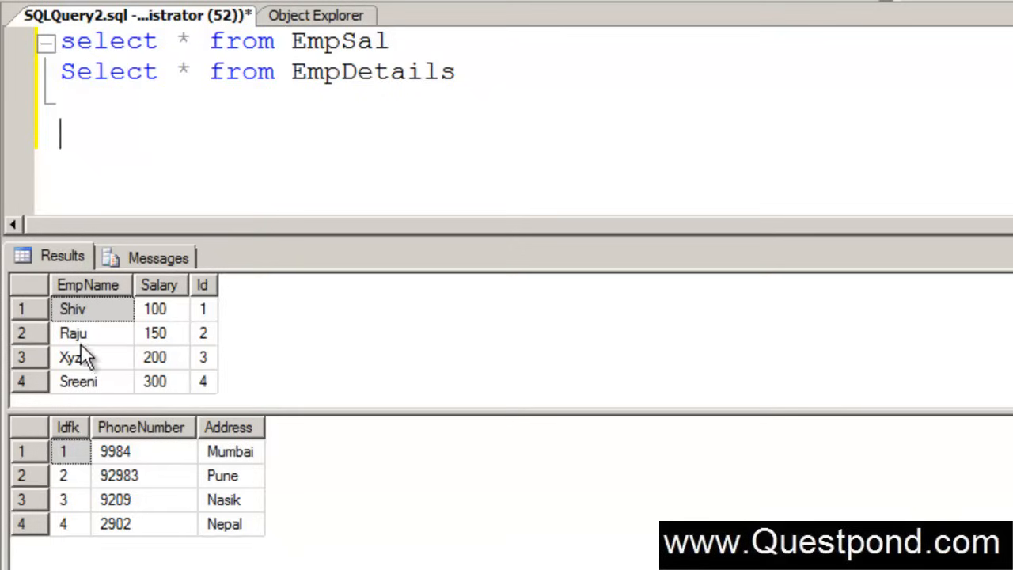
mouse_move(134, 408)
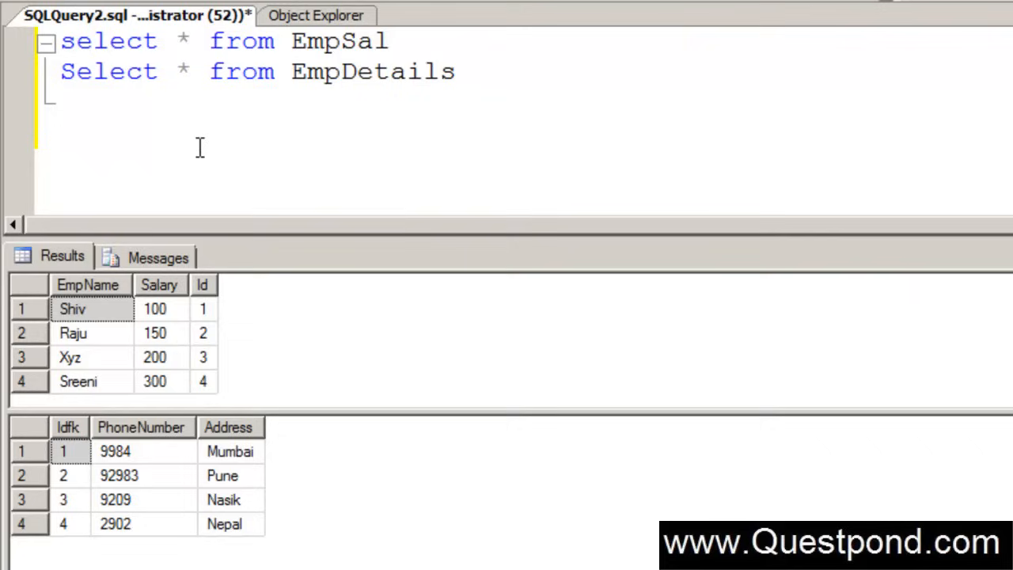
Type the inner query (Select id from EmpSal where Salary > 150) with an '-- Inner query' comment.
text(Select)
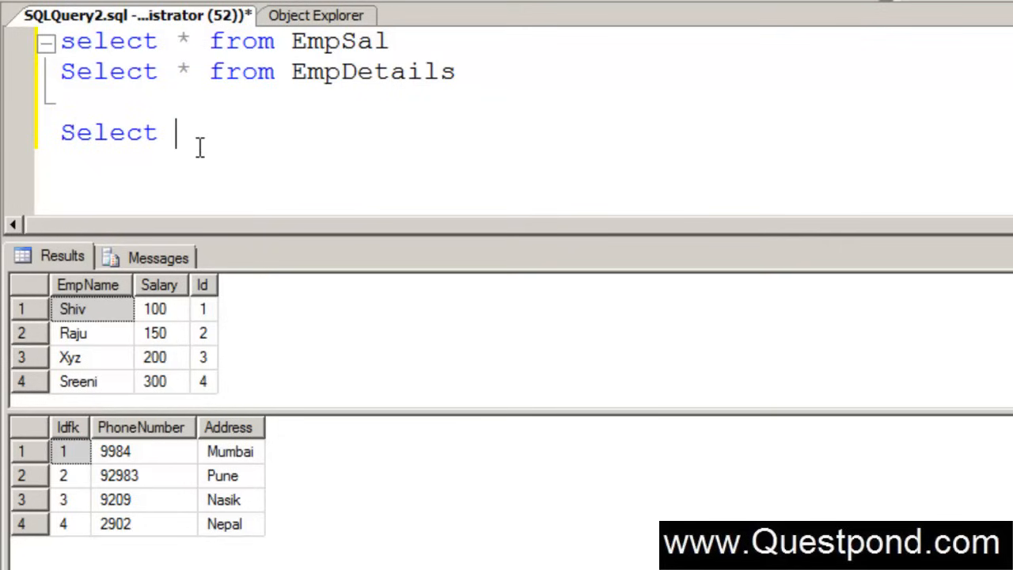
text(id)
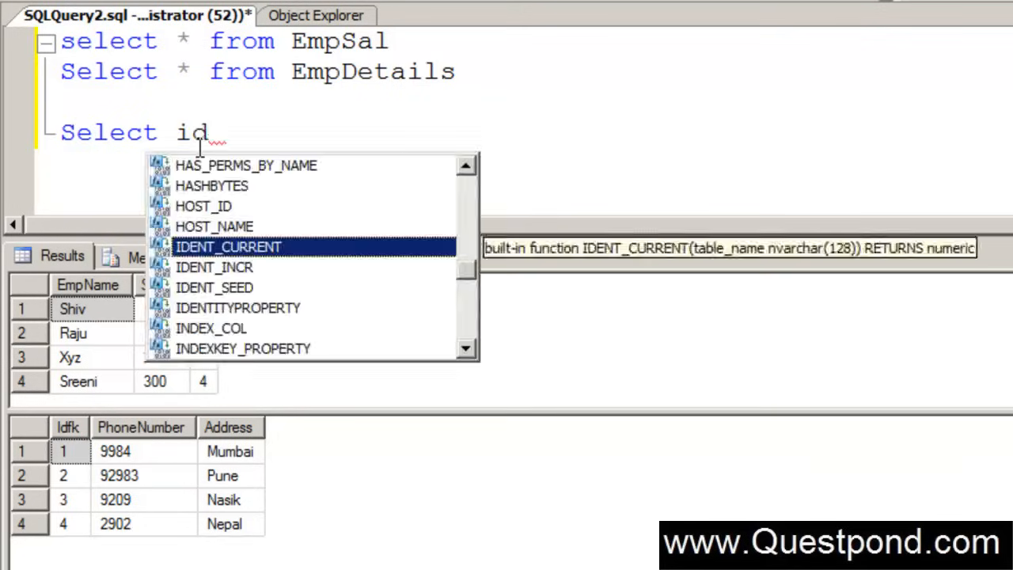
key(Escape)
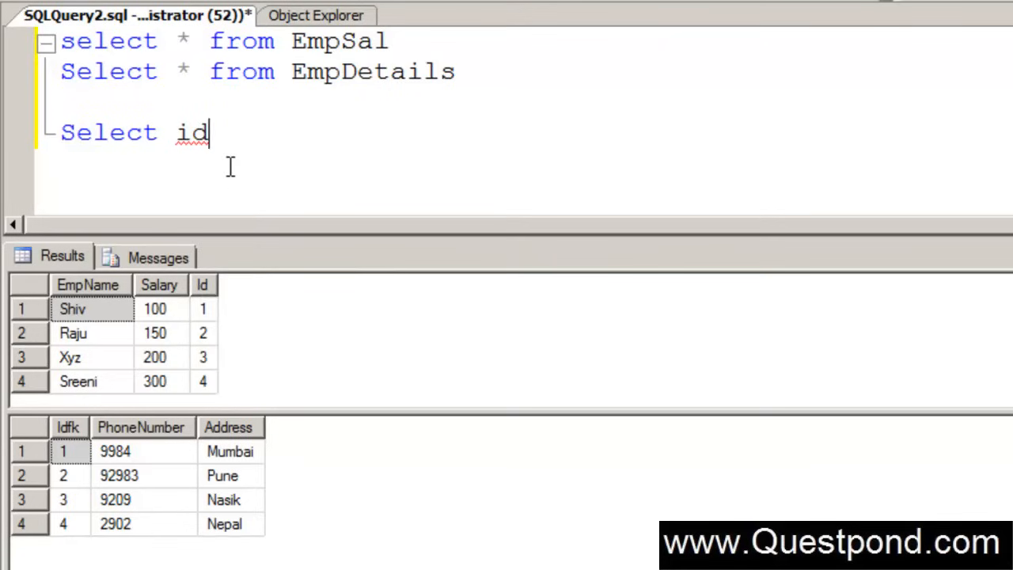
text(fr)
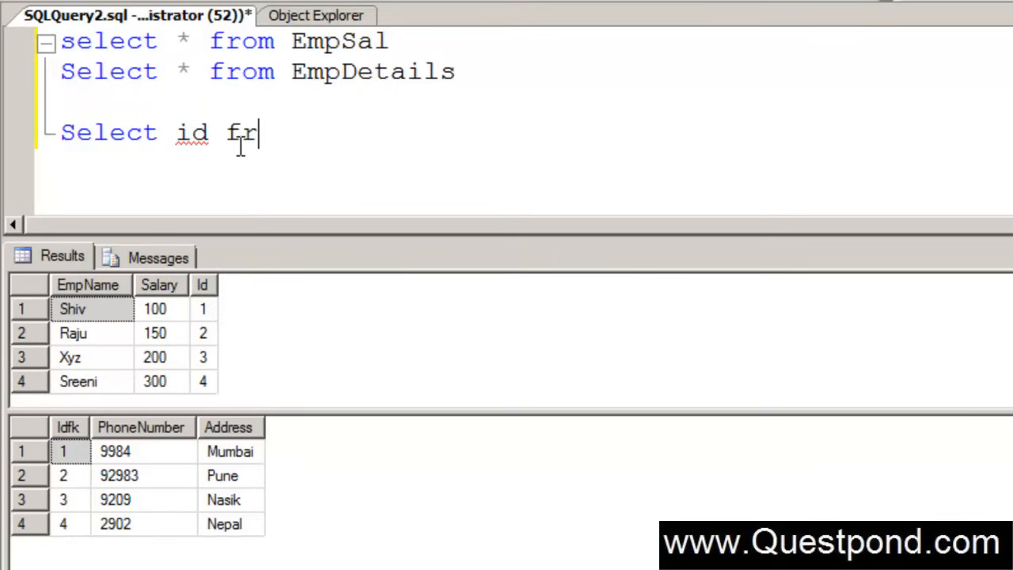
text(om Emps)
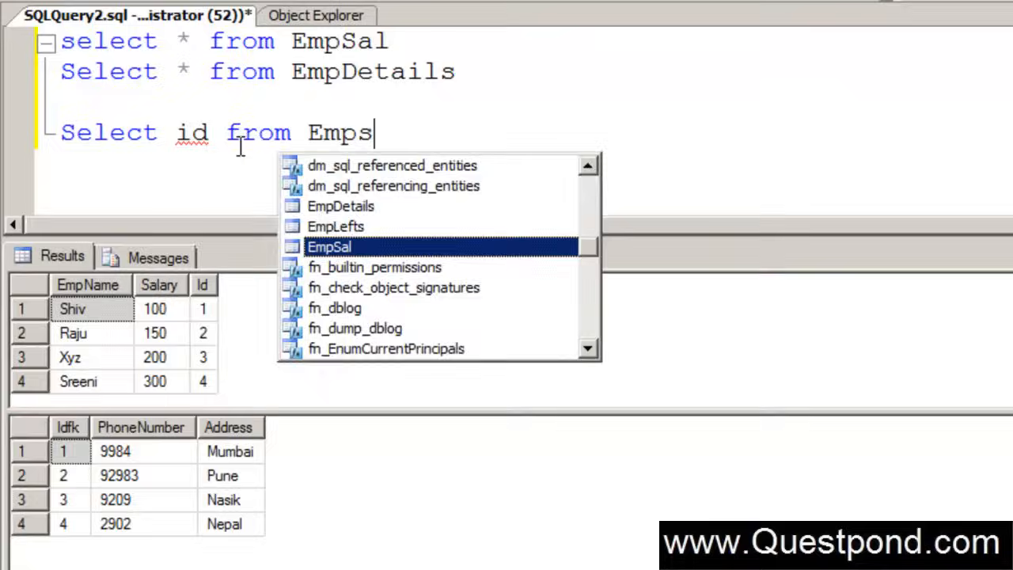
text(al wh)
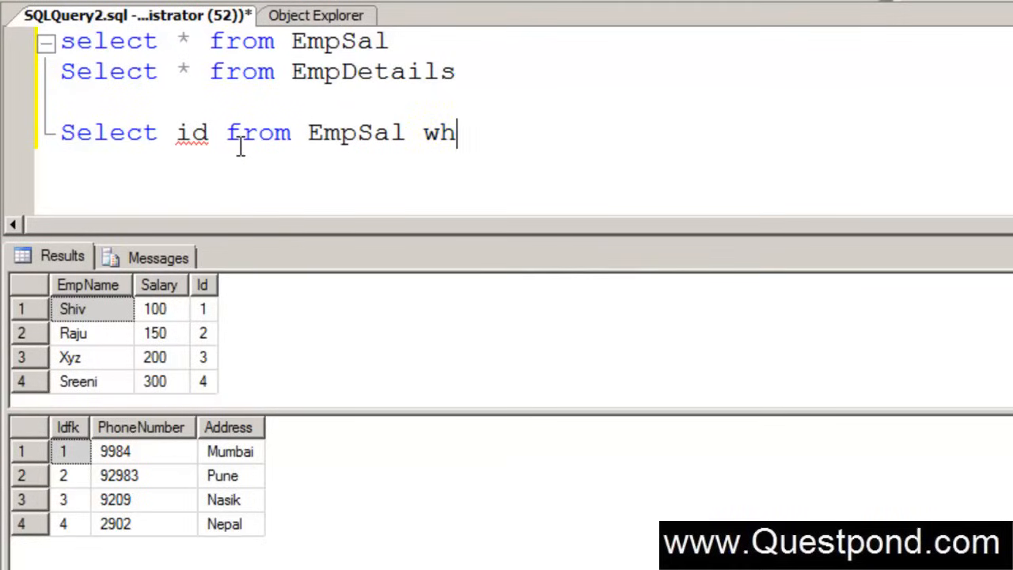
text(ere Salary)
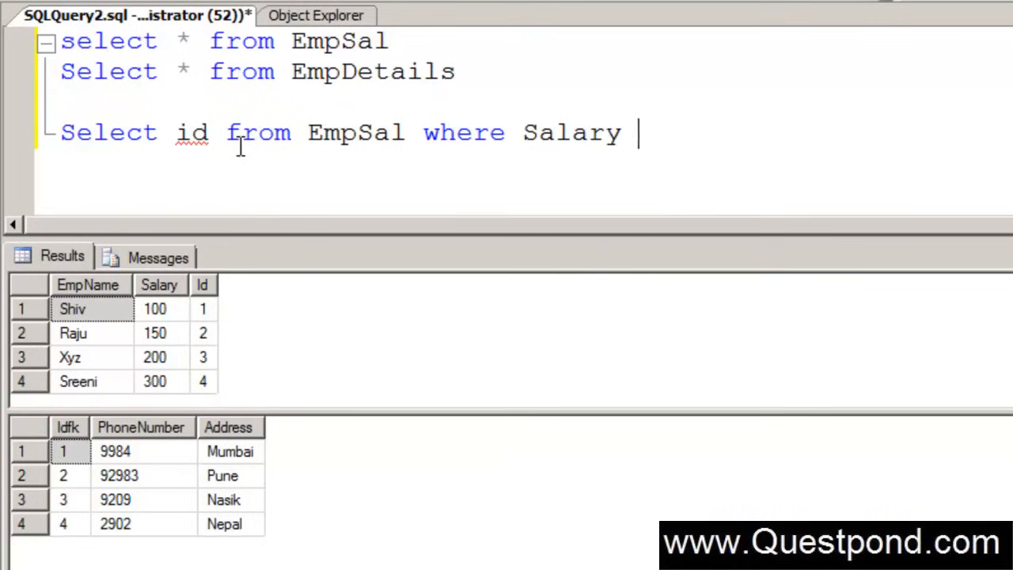
text(> 150)
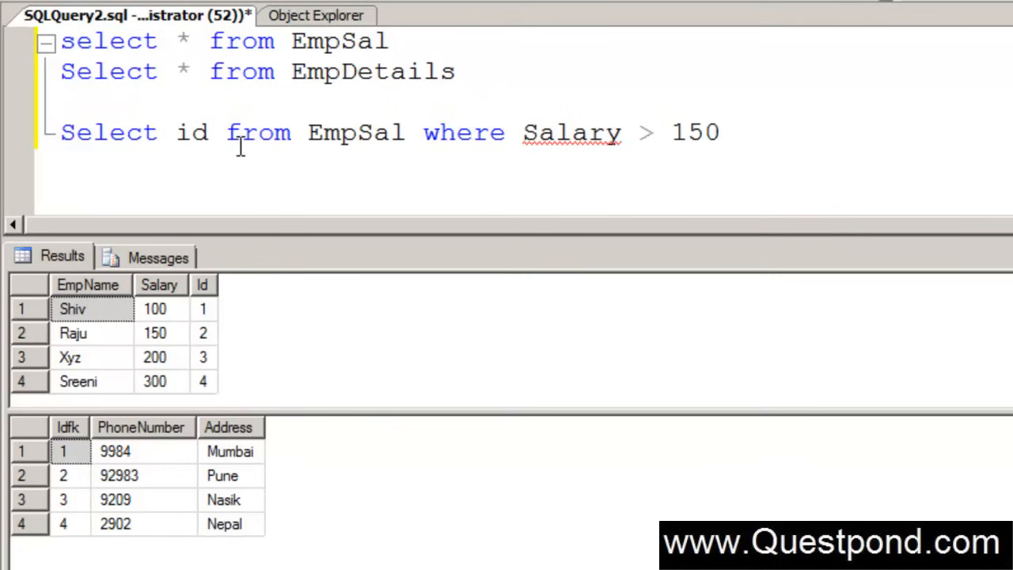
text(-- Inner query)
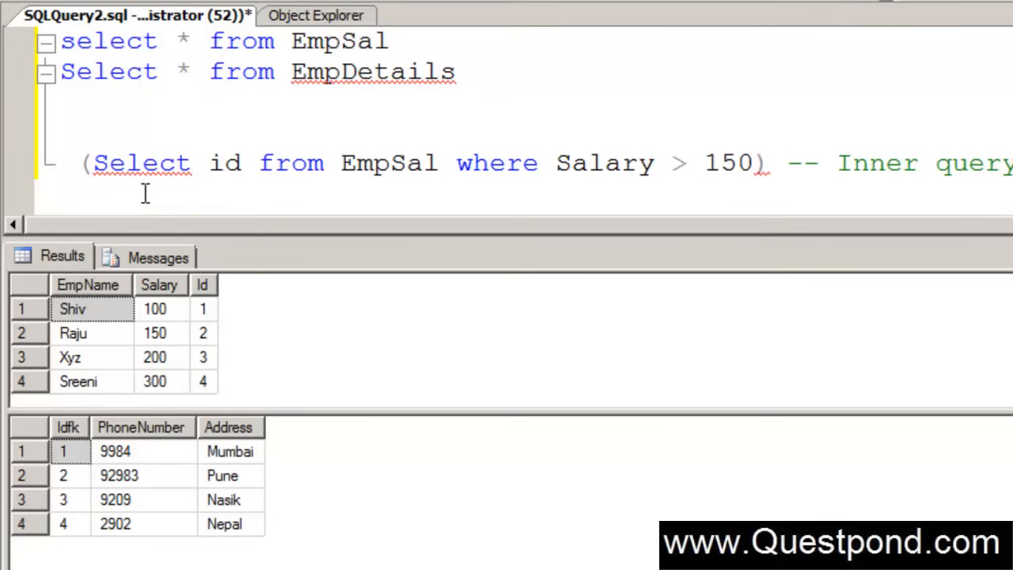
text(Select)
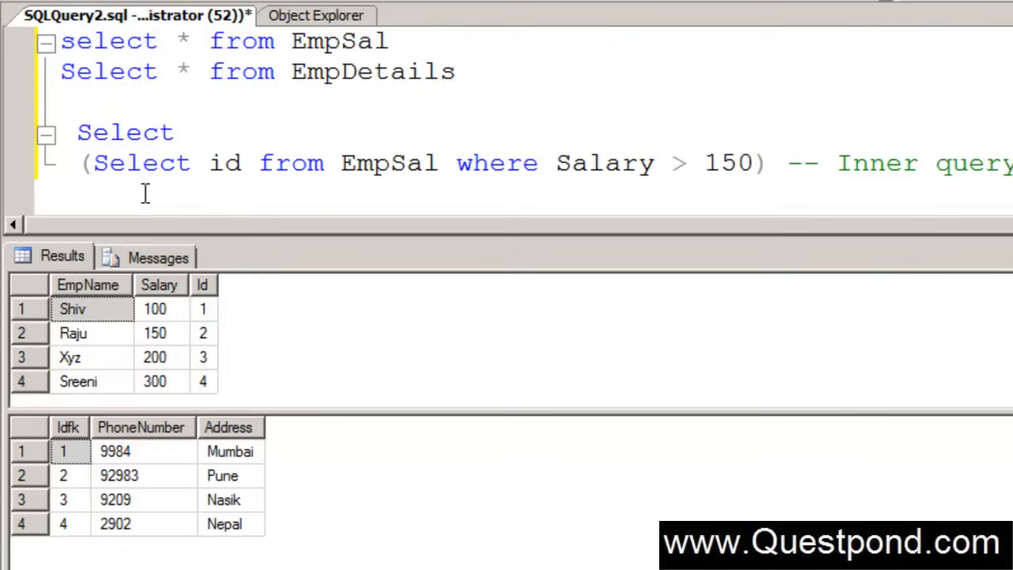
text(*)
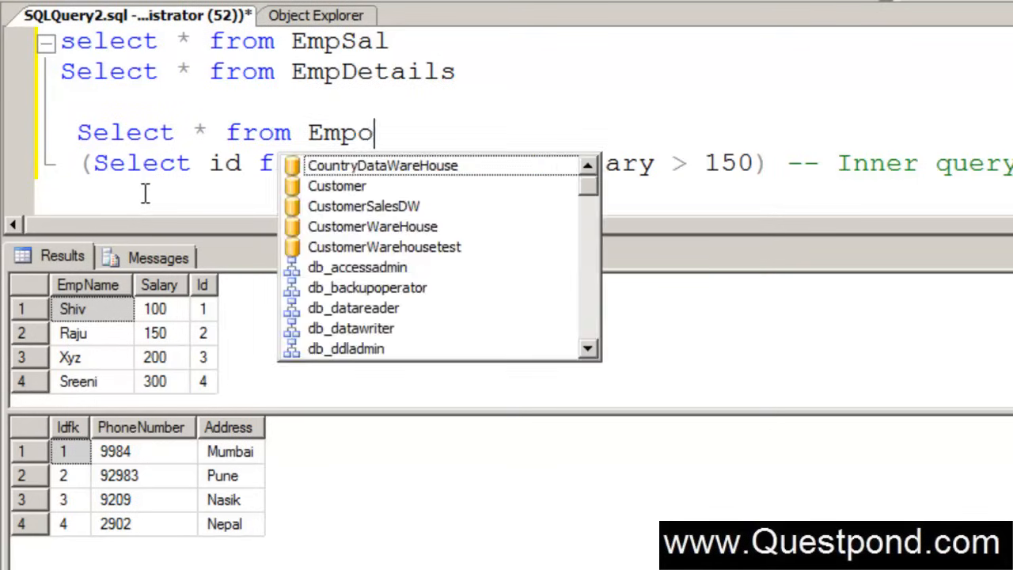
text(detauk)
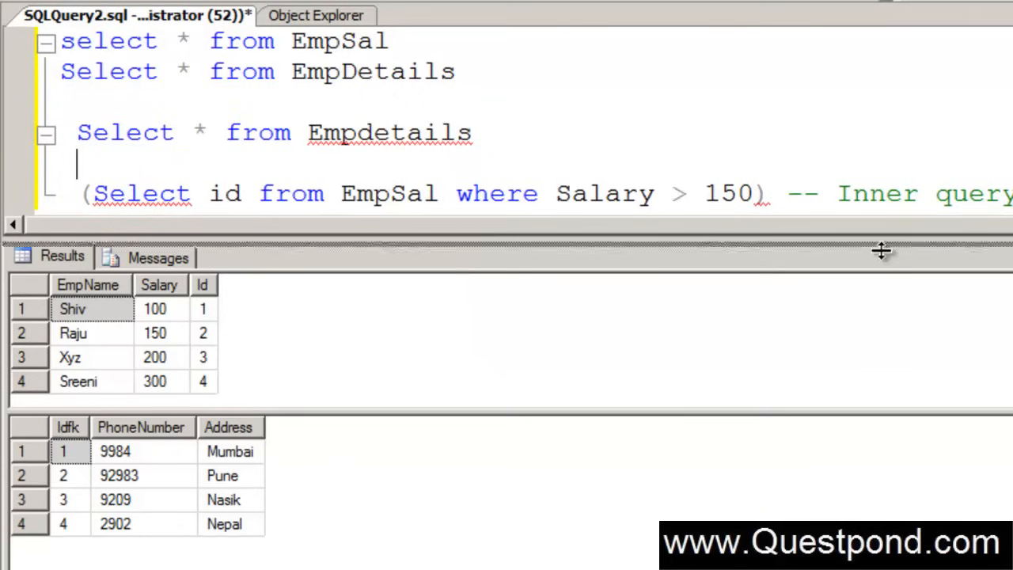
text(w)
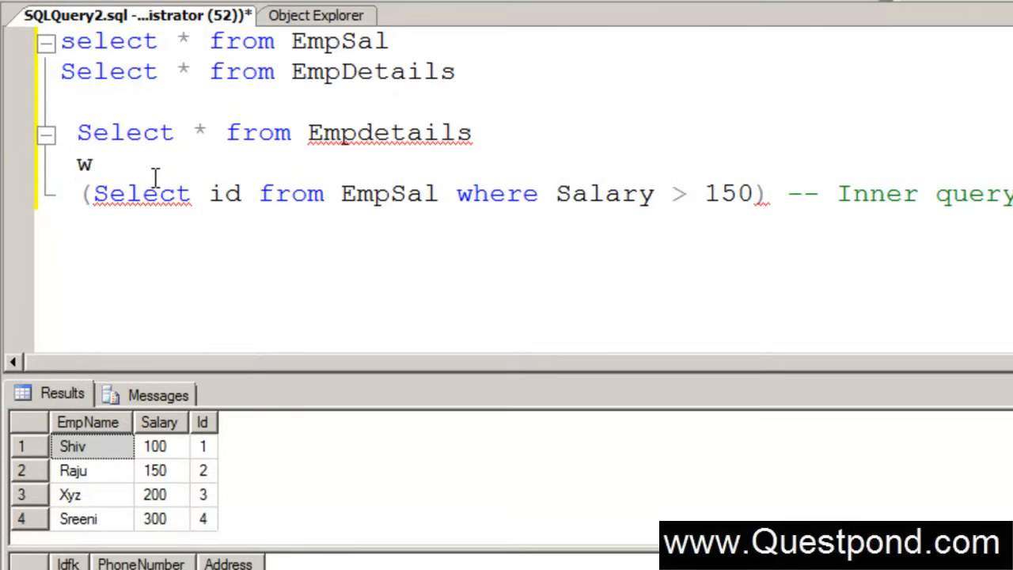
text(here id)
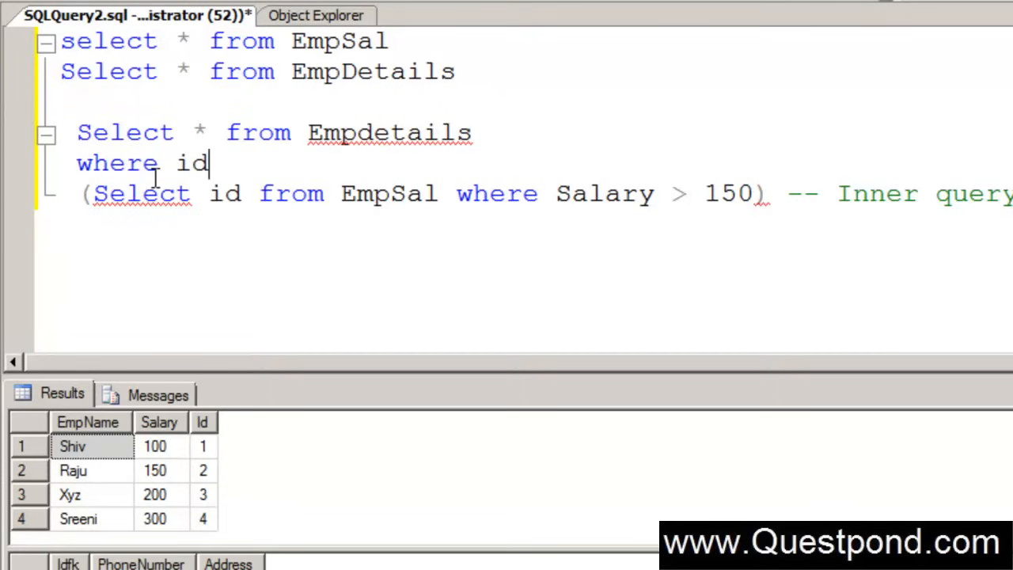
text(in)
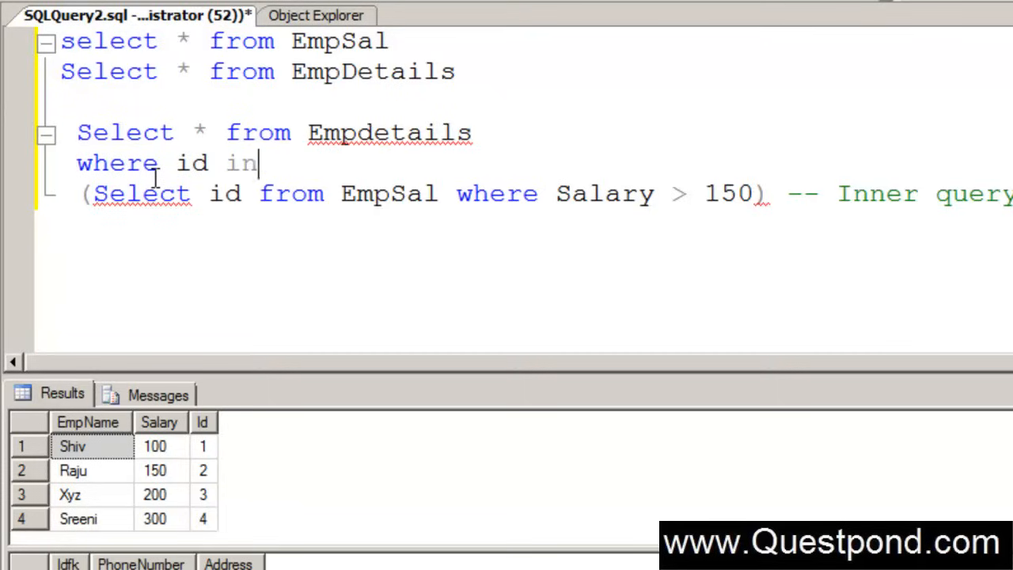
text( -- outer query)
key(Enter)
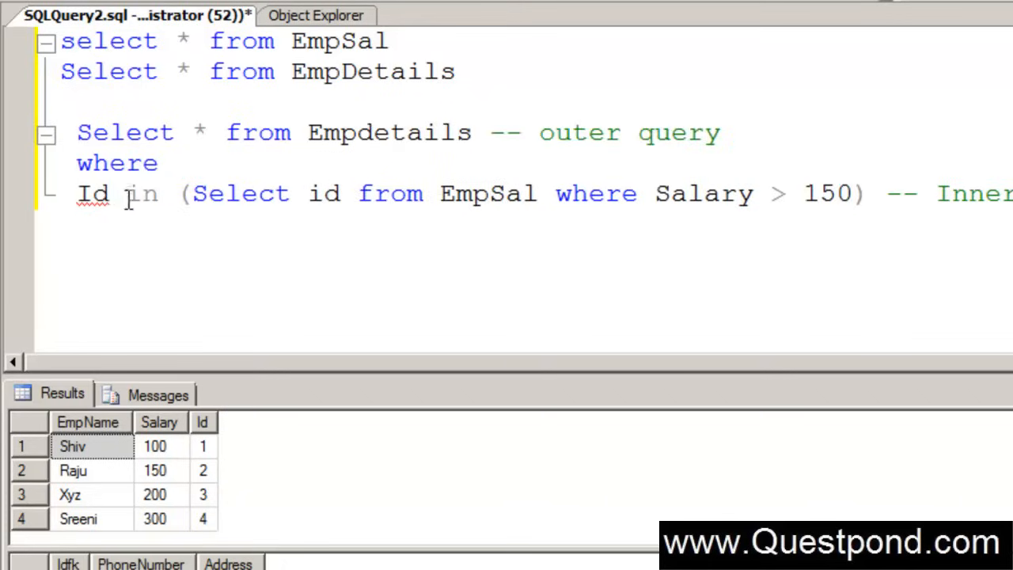
mouse_move(182, 164)
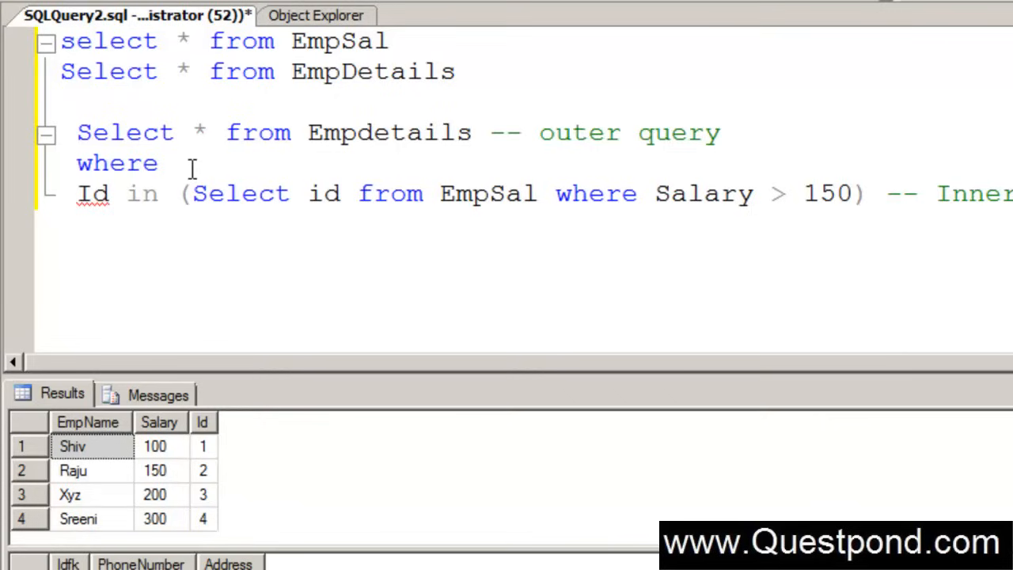
click(114, 194)
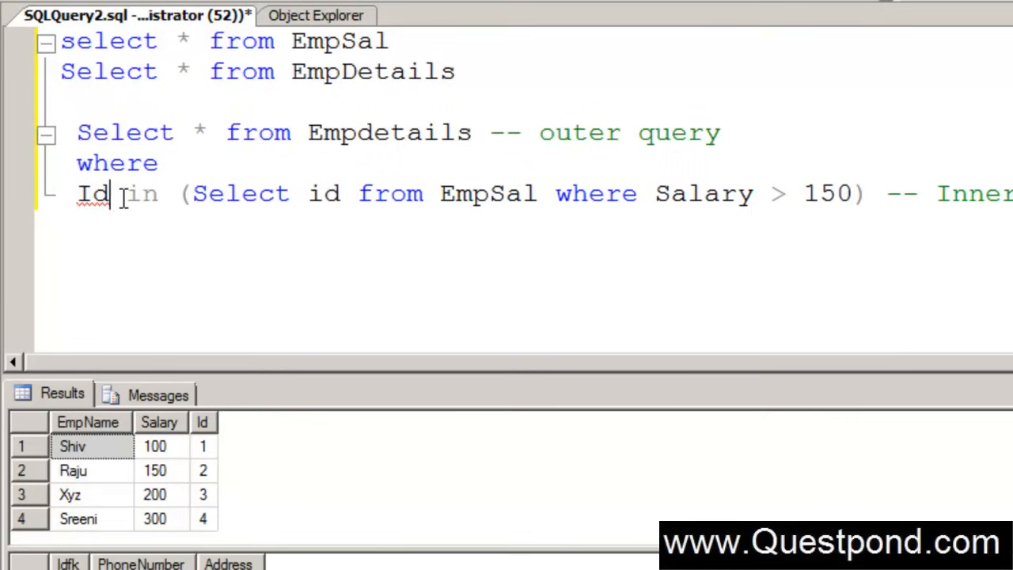
text(fk)
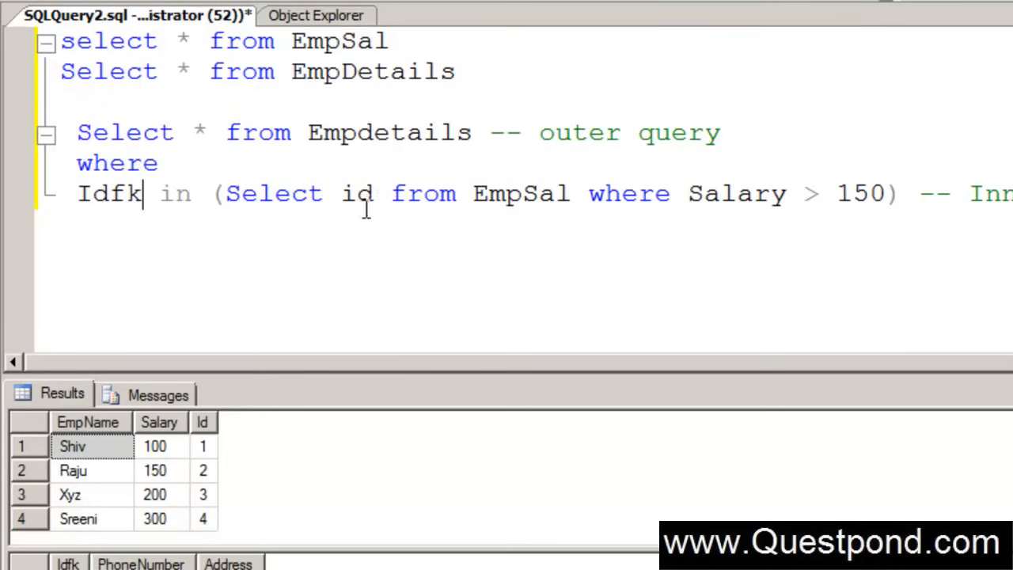
drag(229, 193, 780, 193)
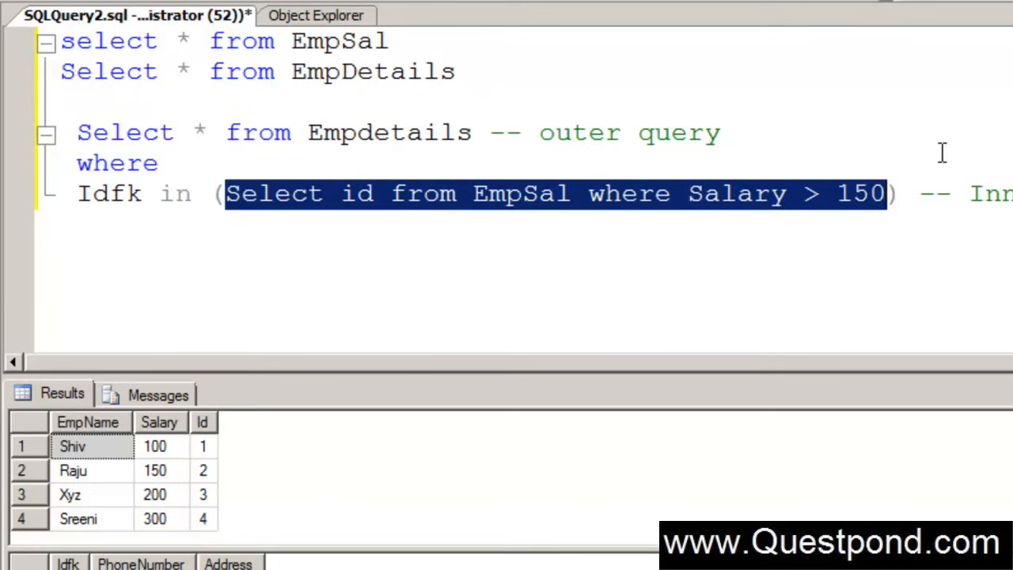
mouse_move(940, 172)
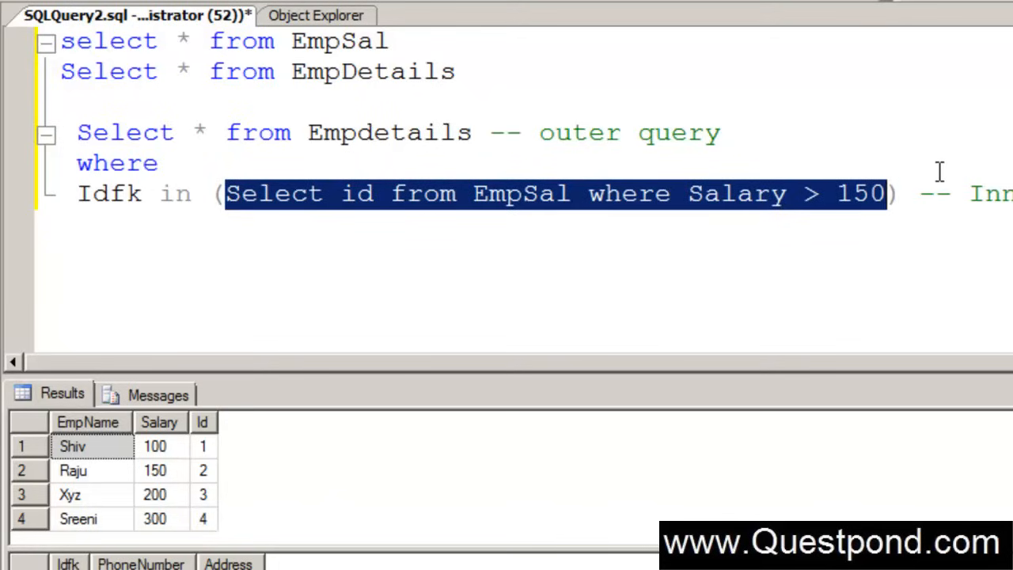
double_click(356, 193)
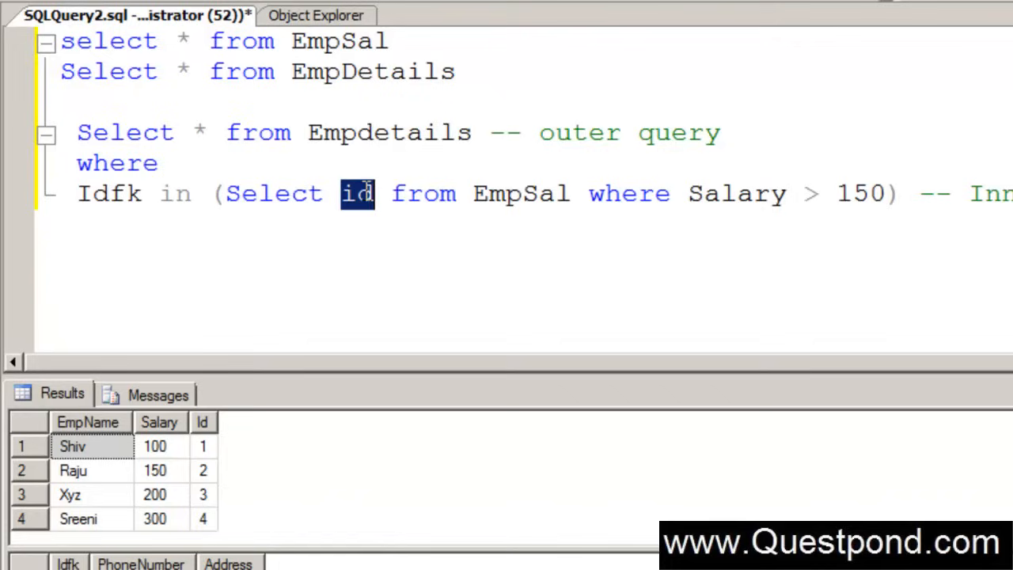
double_click(679, 132)
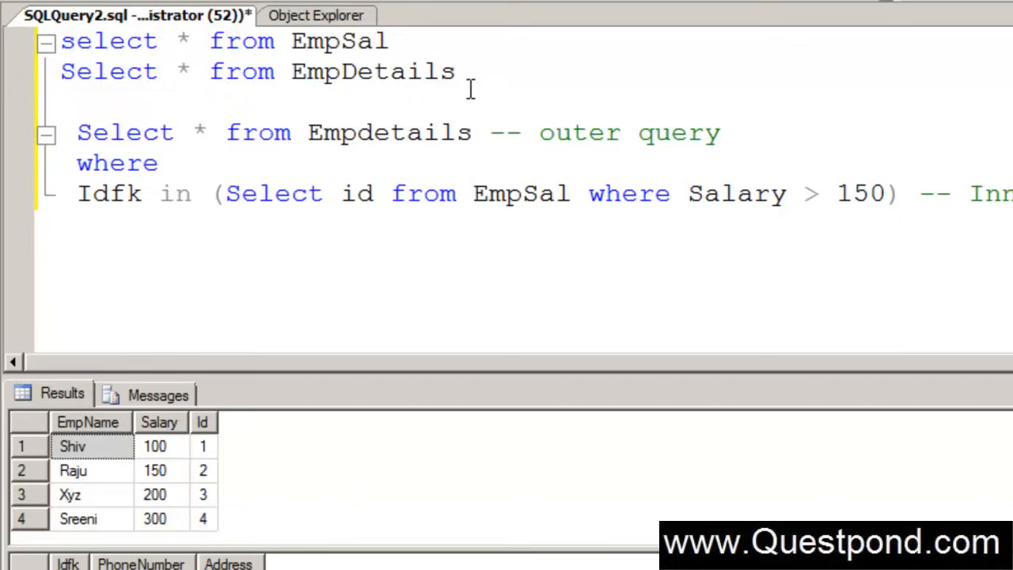
Comment out the two standalone SELECT statements on EmpSal and EmpDetails.
drag(60, 42, 456, 71)
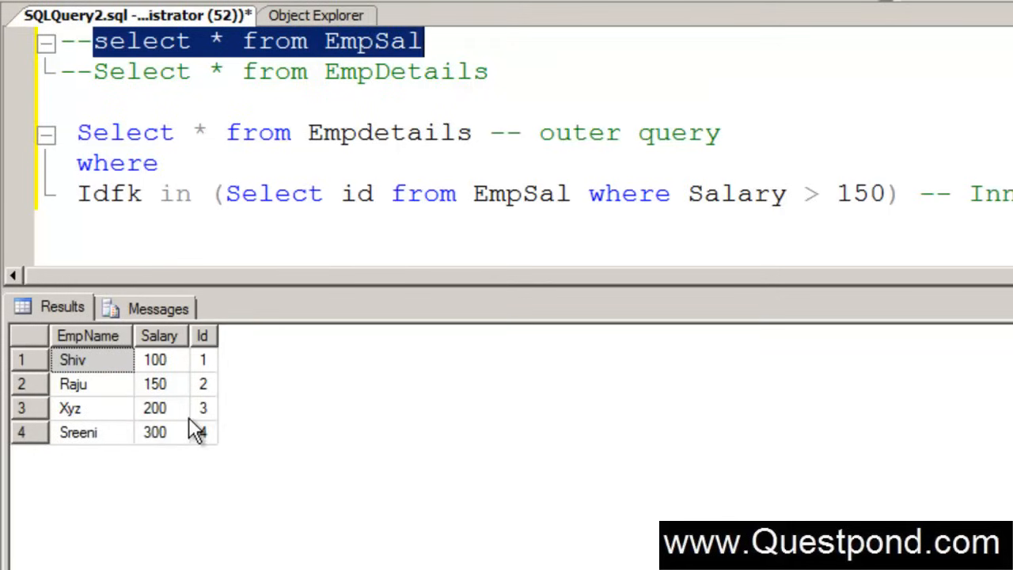
mouse_move(158, 433)
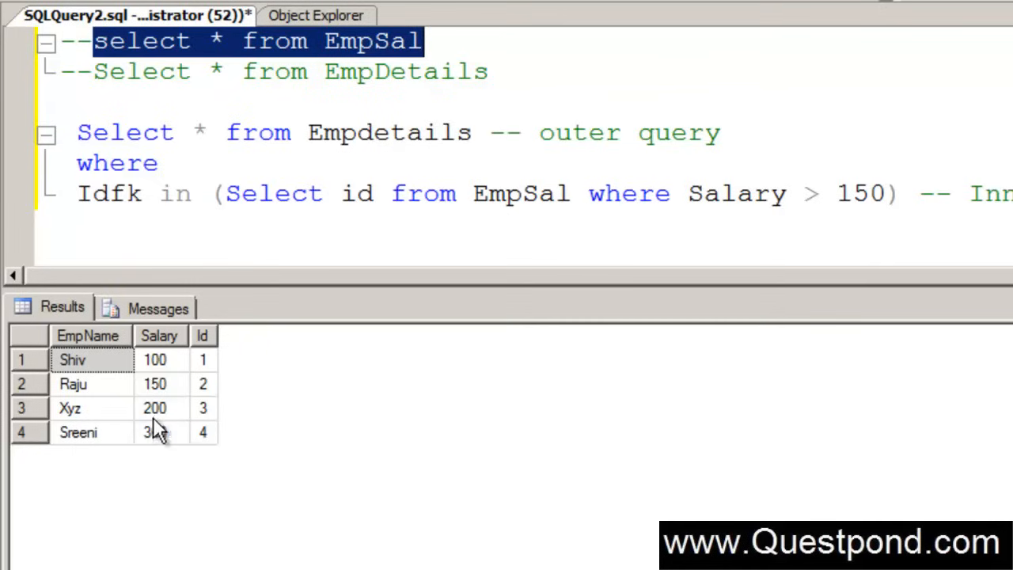
click(78, 433)
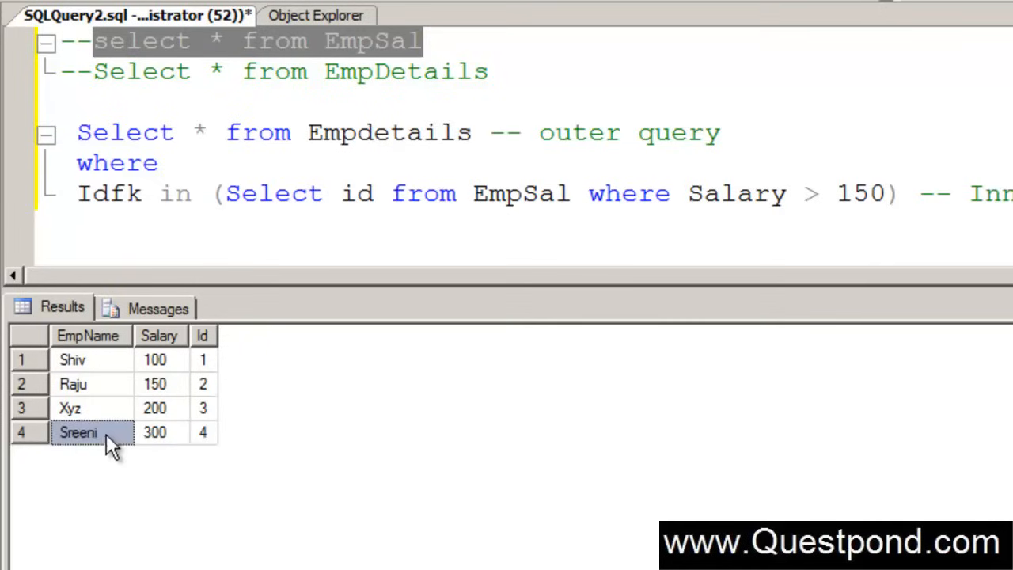
click(309, 193)
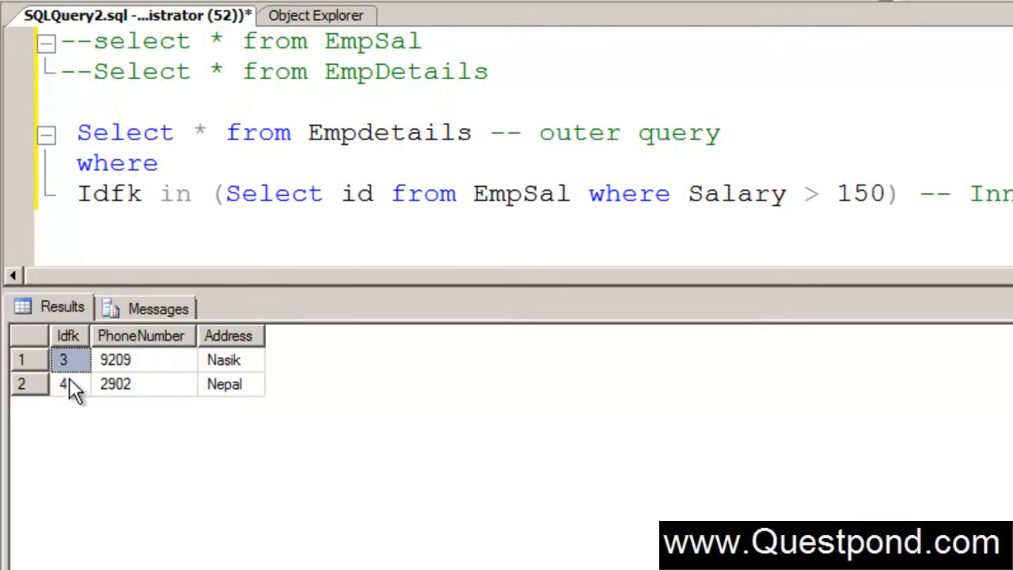
Review the returned Idfk 3 and 4 rows, then delete the nested EmpDetails query text.
click(63, 384)
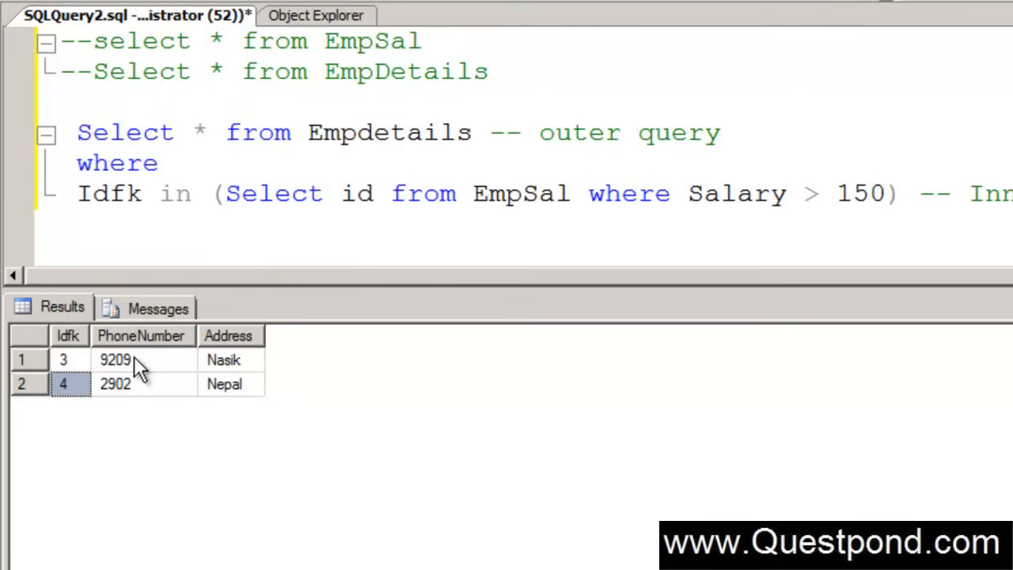
click(115, 360)
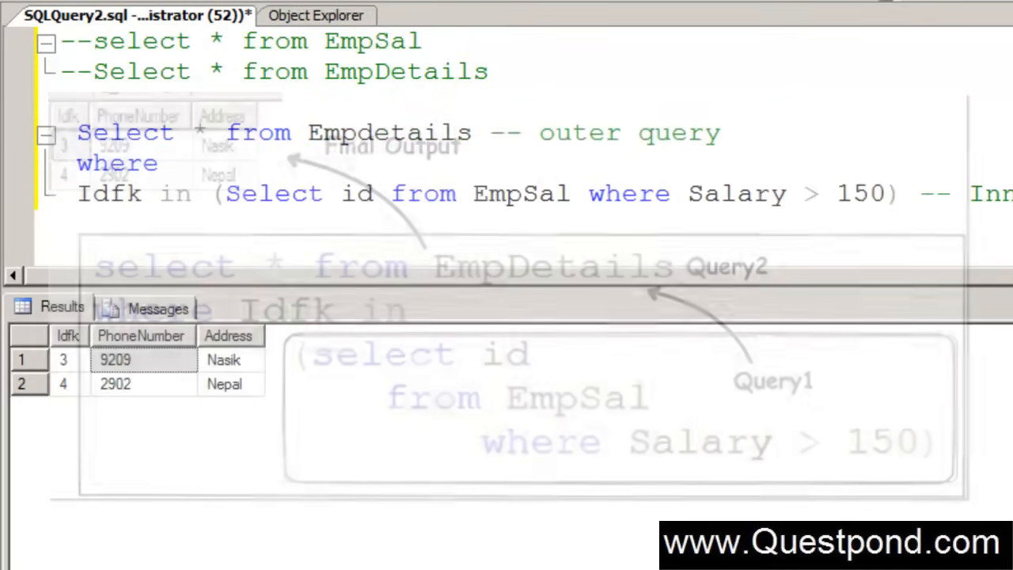
drag(78, 132, 424, 132)
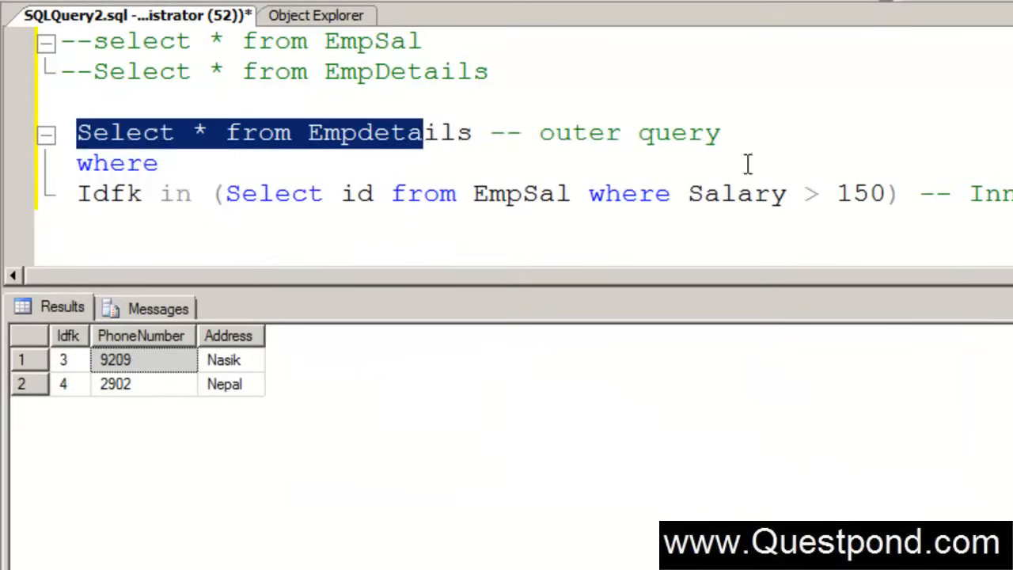
key(Delete)
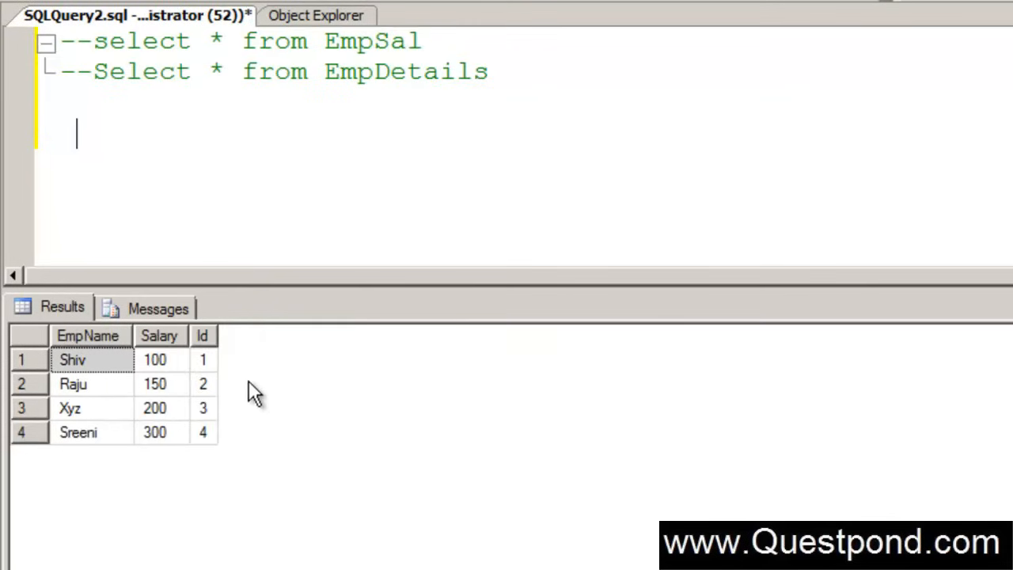
mouse_move(286, 298)
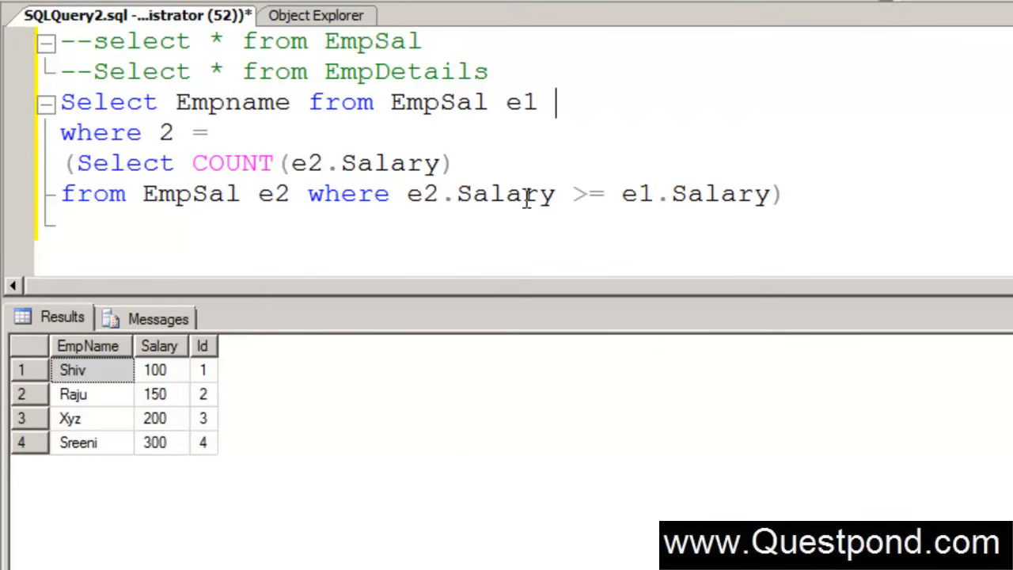
Add '-- inner query' after the COUNT line and '-- outer query' after the first SELECT.
text(--)
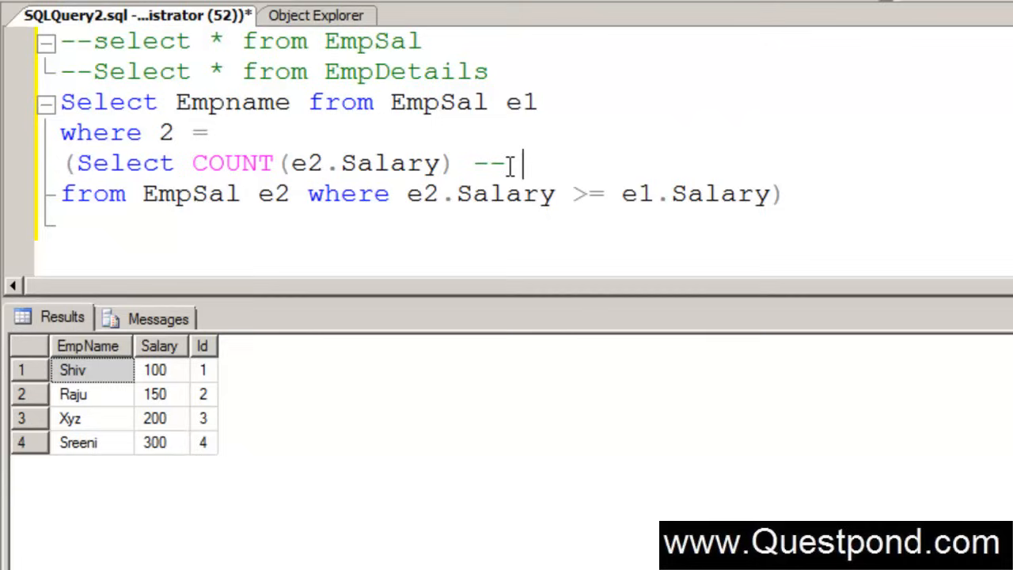
text(inner qe)
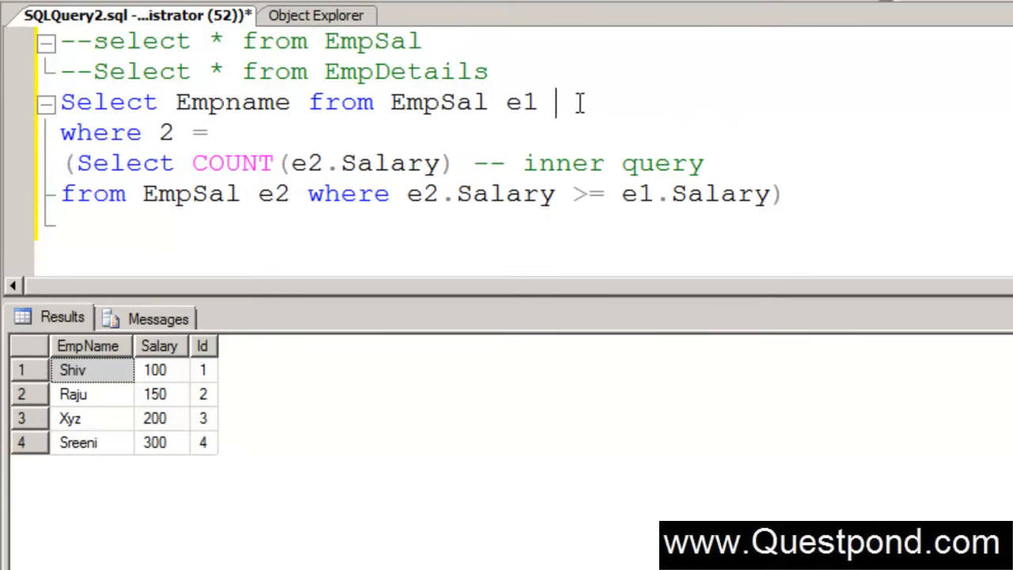
text(-- outer)
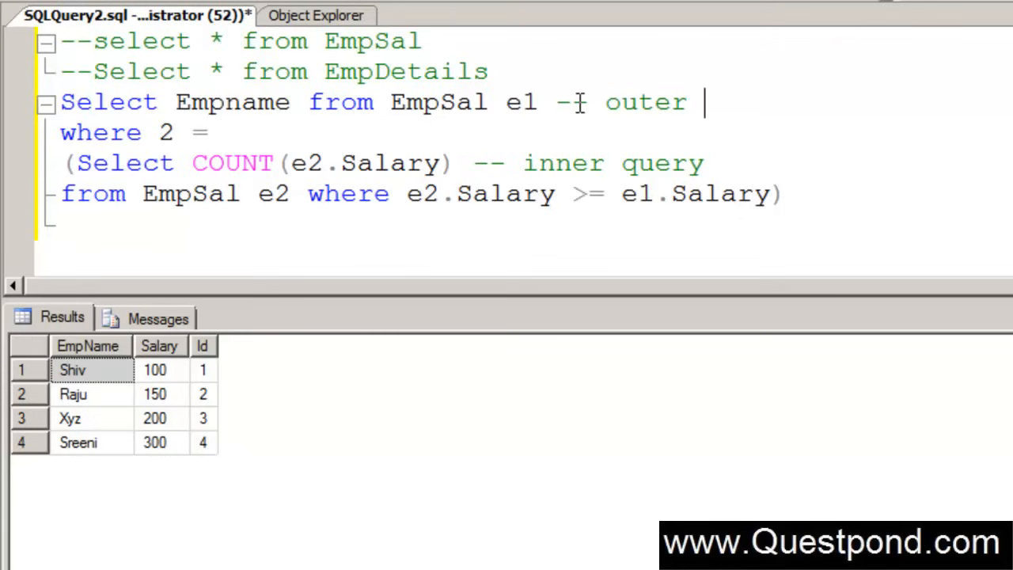
text(query)
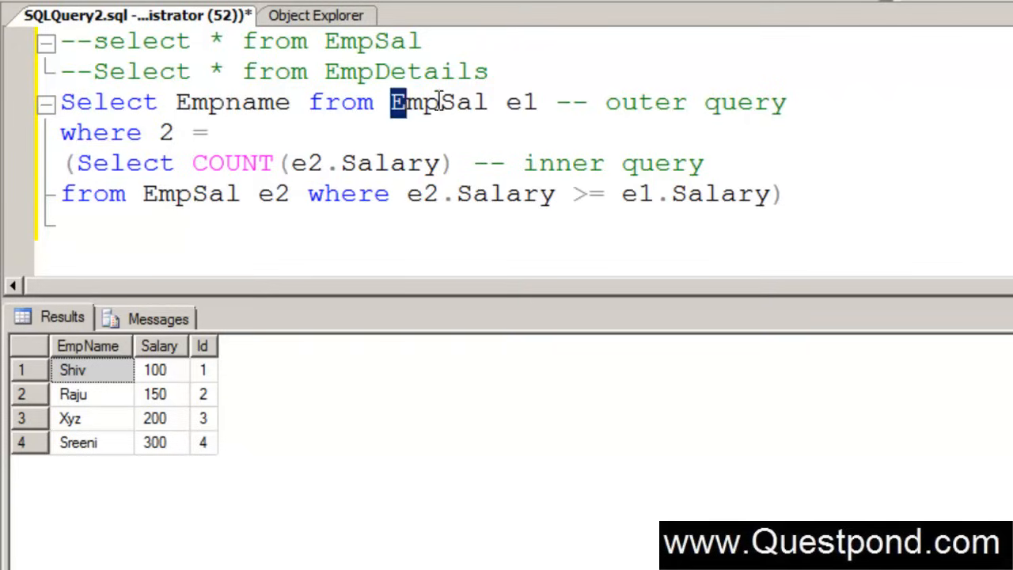
drag(388, 102, 538, 102)
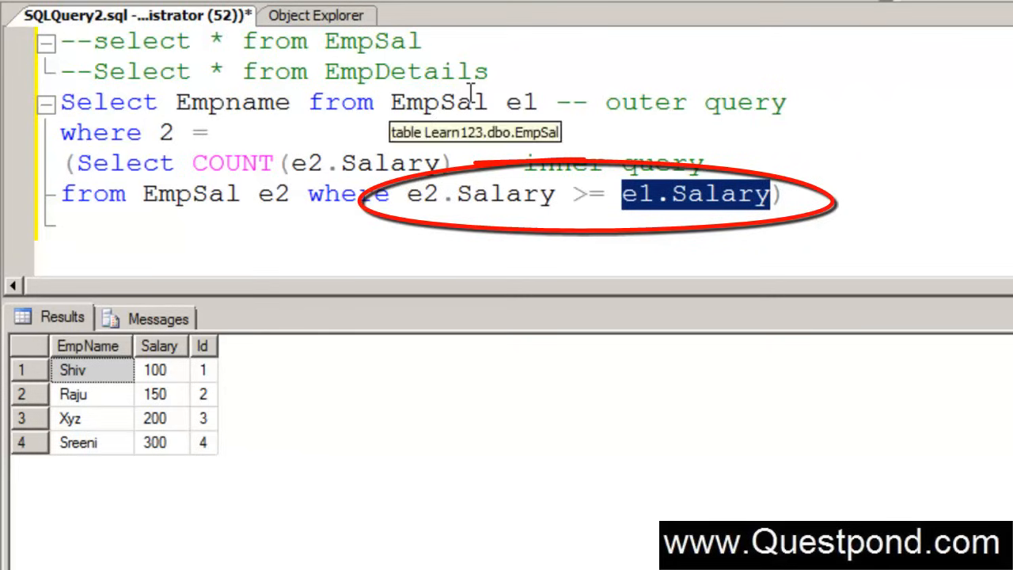
mouse_move(620, 137)
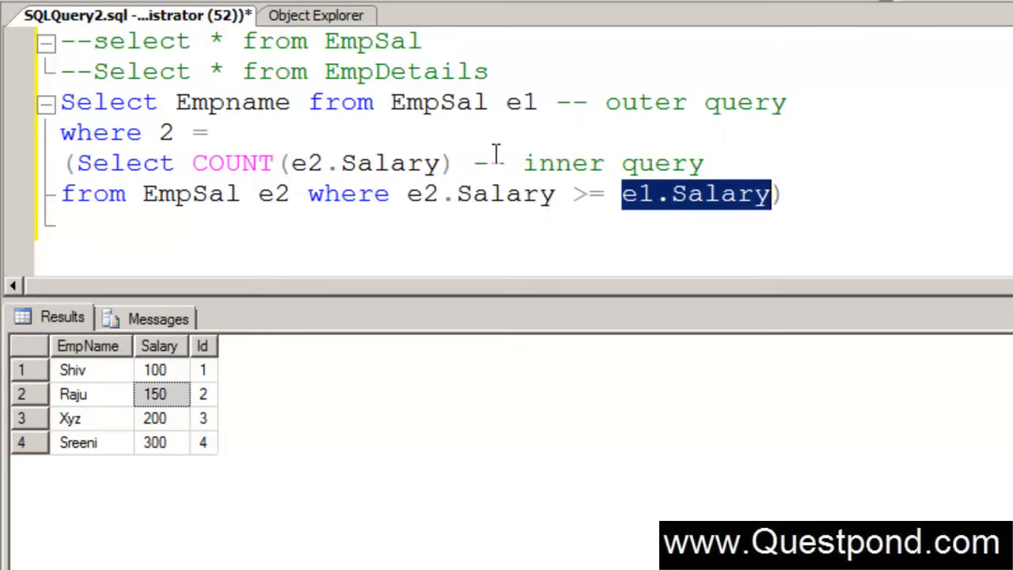
click(345, 194)
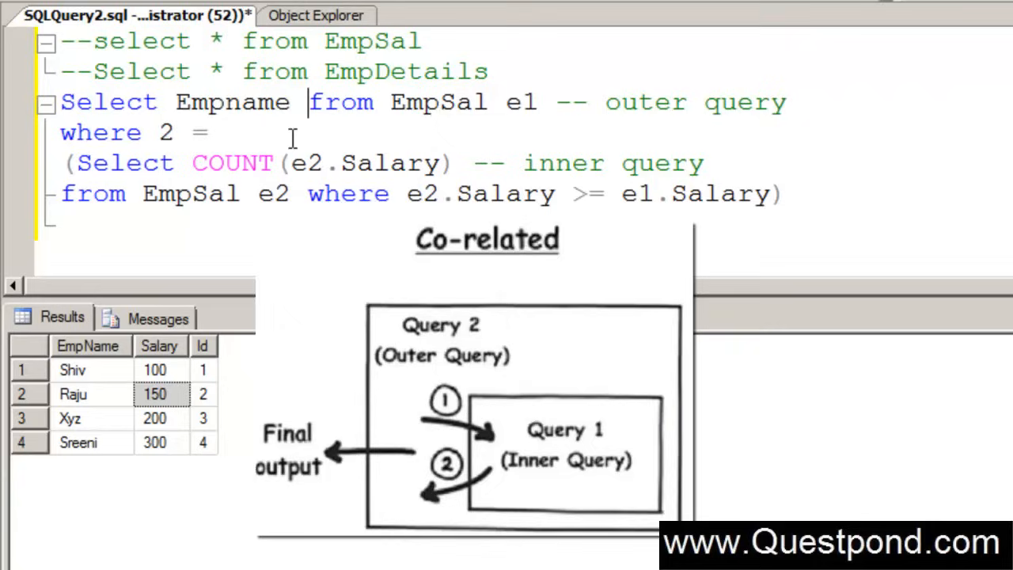
mouse_move(99, 366)
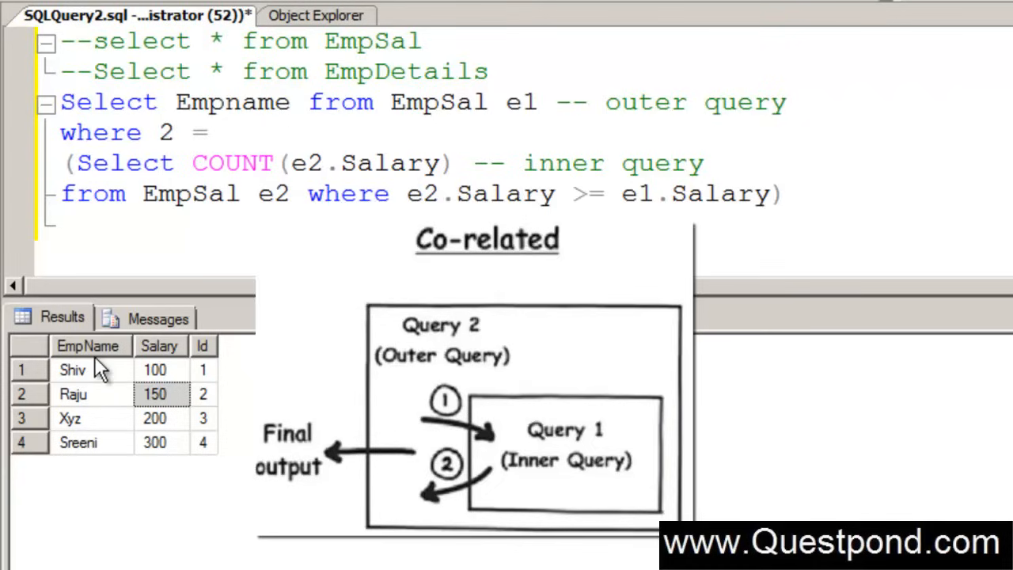
click(72, 370)
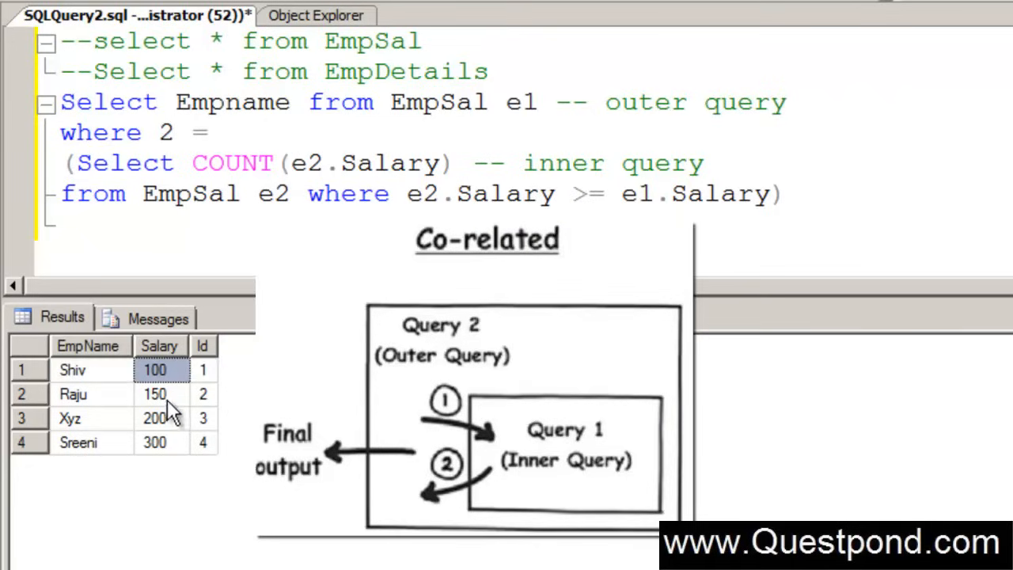
click(155, 395)
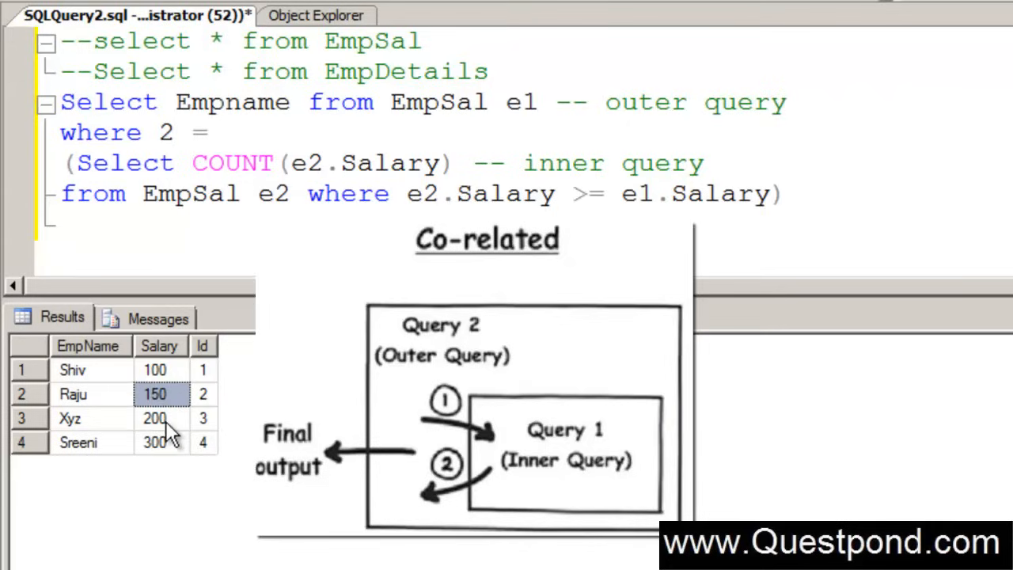
click(158, 442)
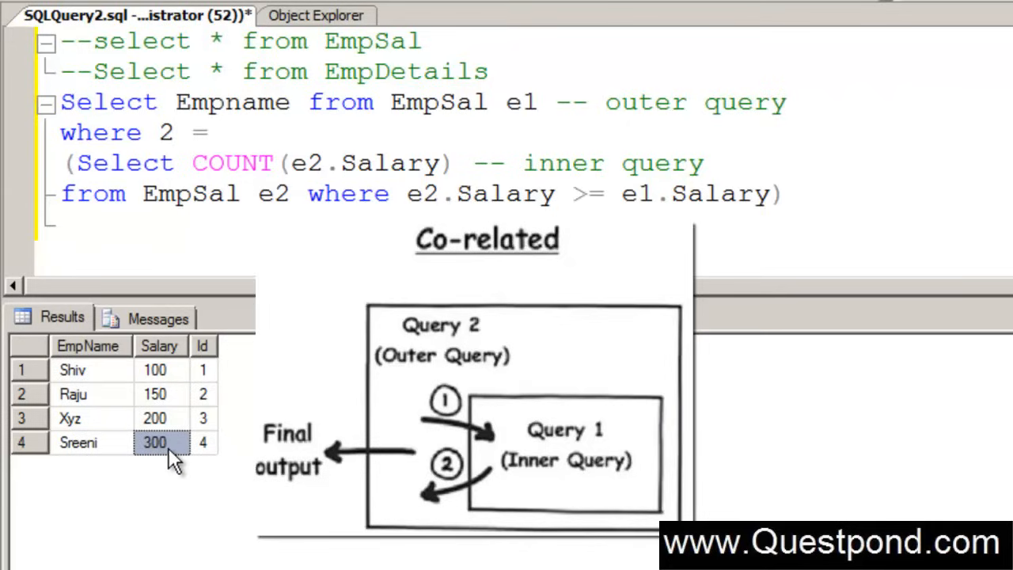
click(154, 370)
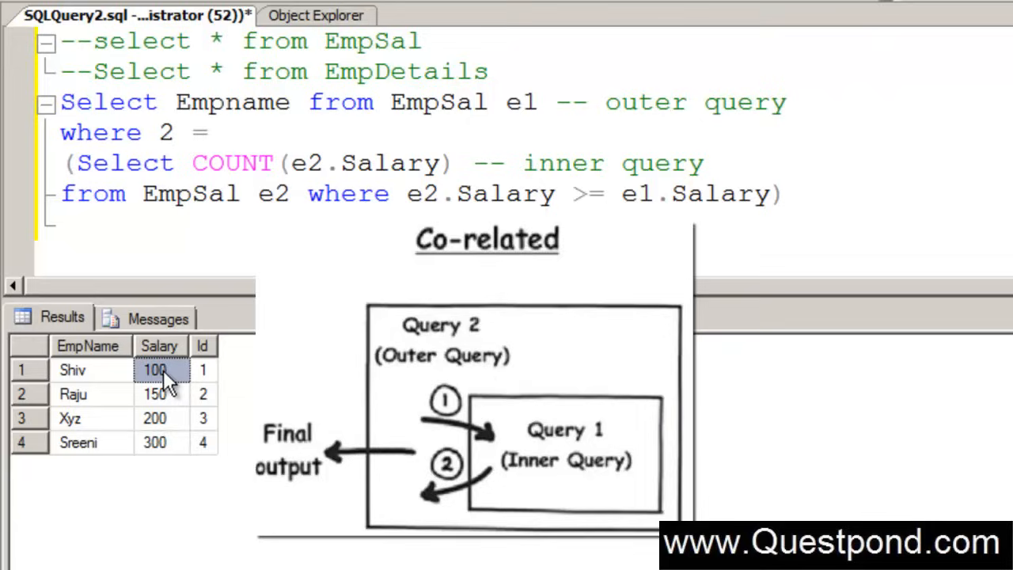
mouse_move(158, 483)
text( -)
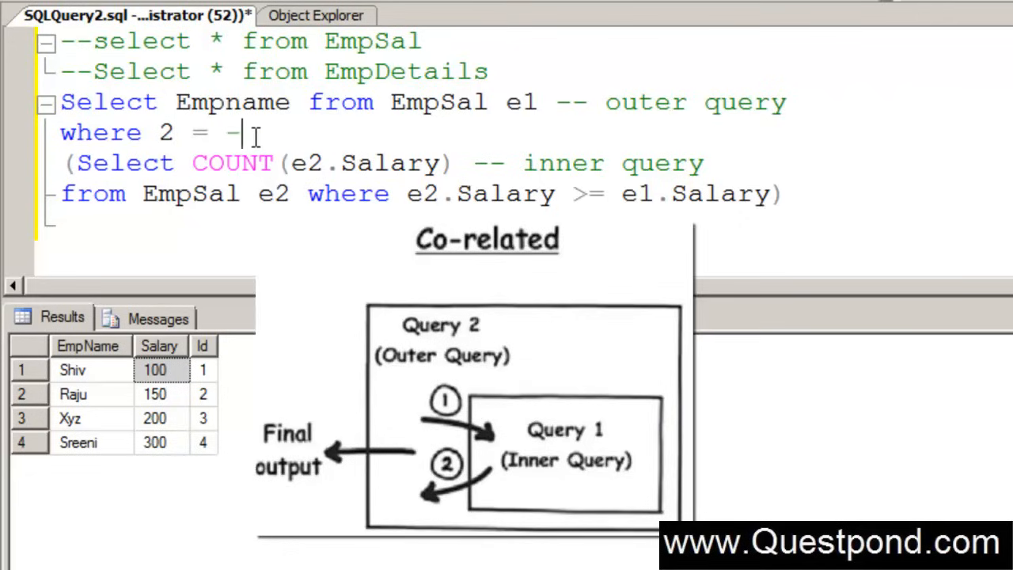
Append the comment '-- second highest' after 'where 2 =' in the correlated query.
text(secon)
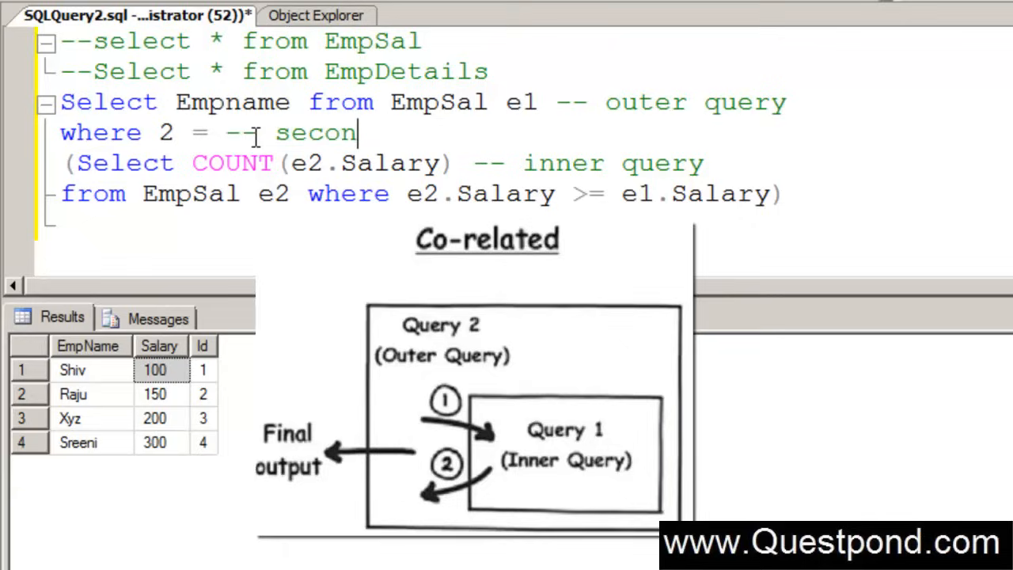
text(d high)
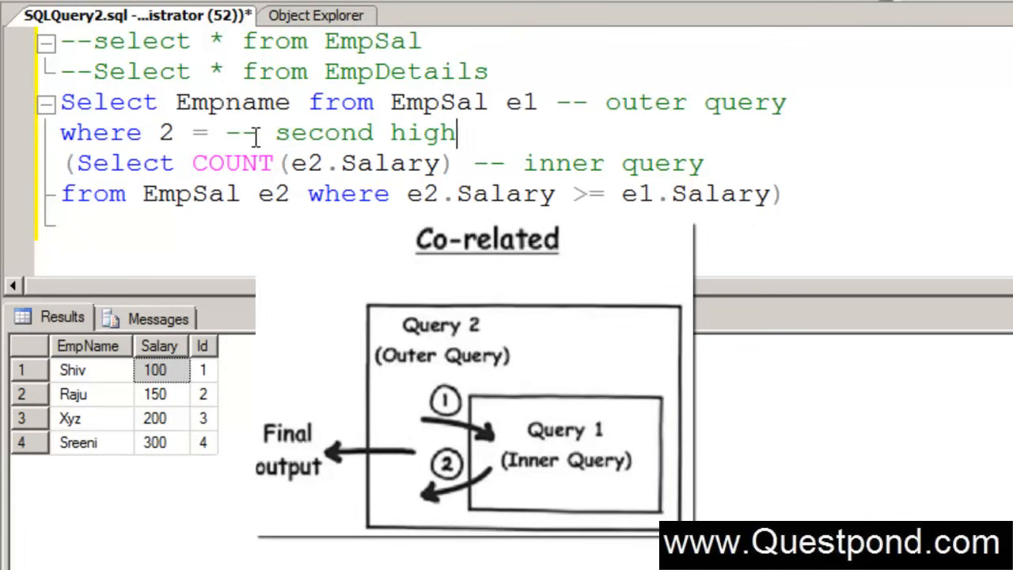
text(est)
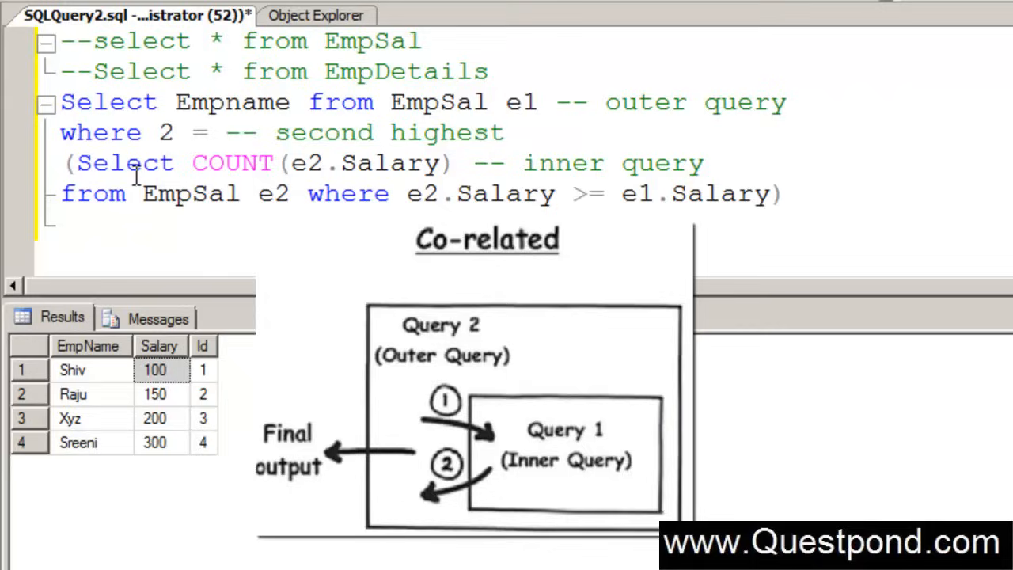
mouse_move(136, 408)
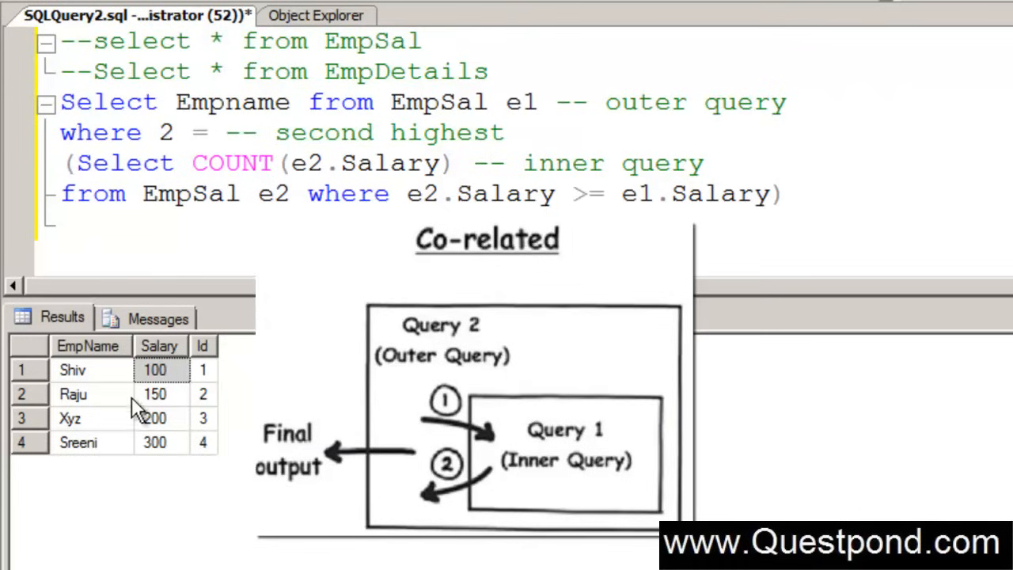
mouse_move(106, 408)
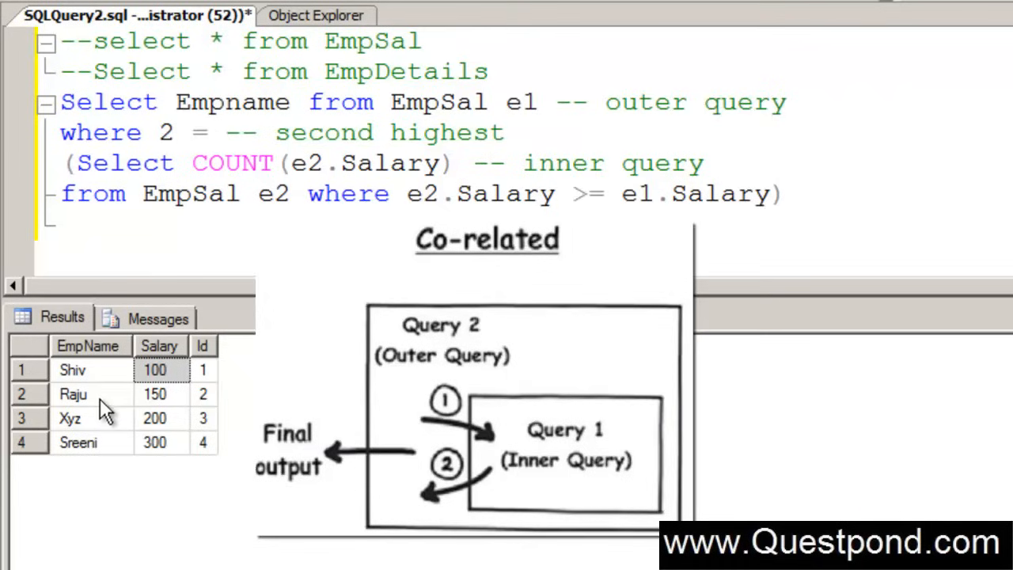
click(73, 394)
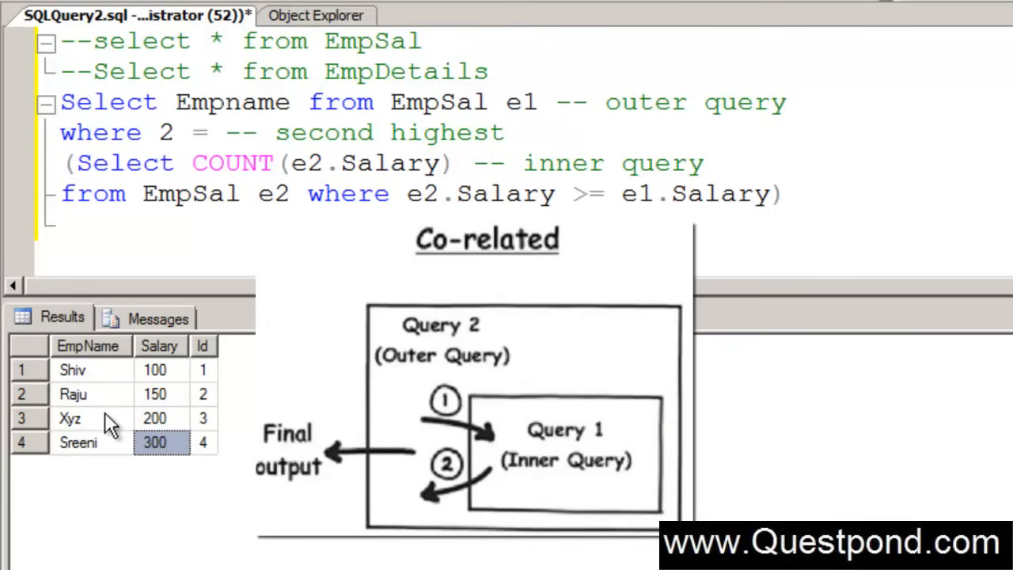
click(69, 418)
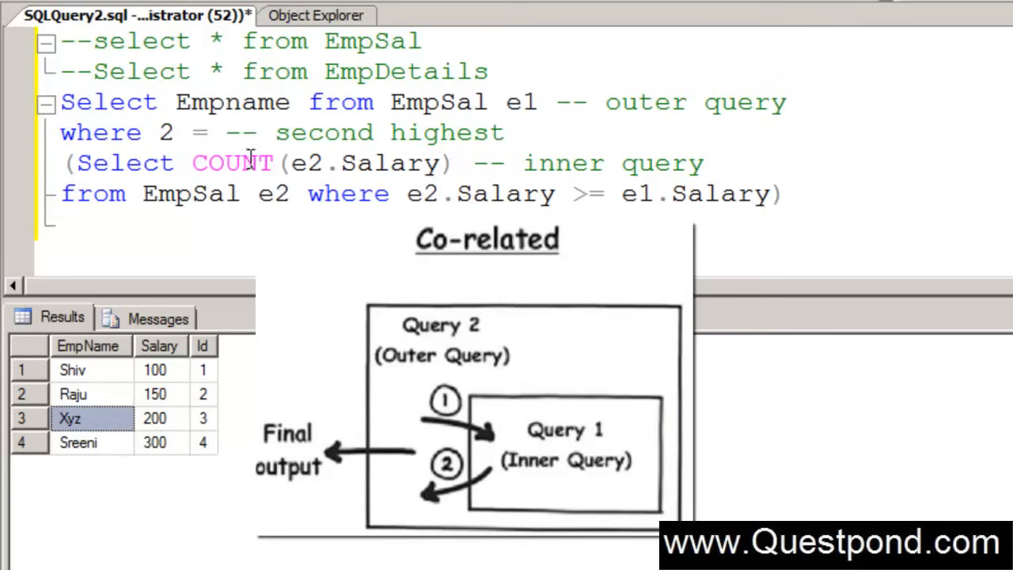
mouse_move(190, 447)
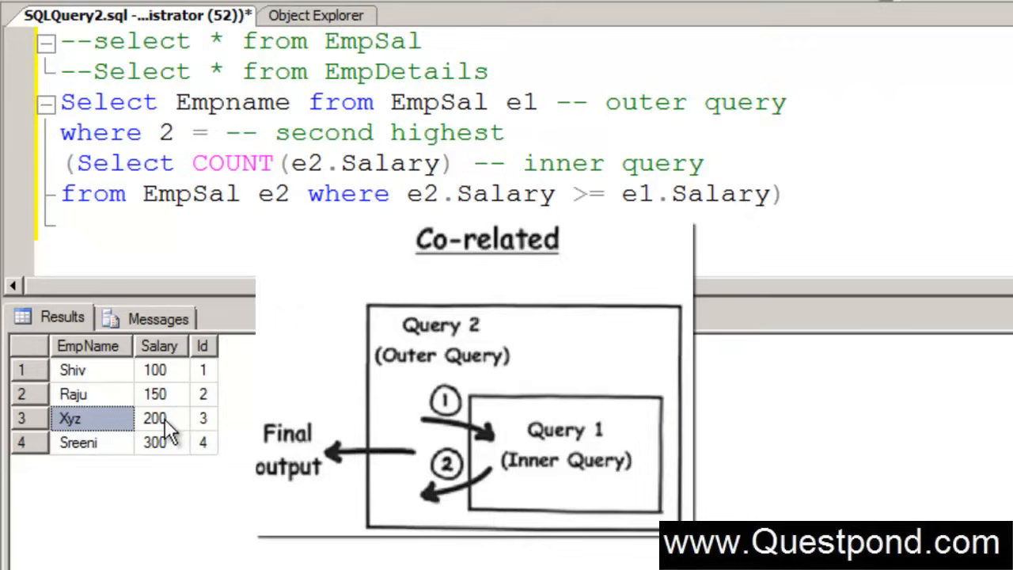
mouse_move(173, 451)
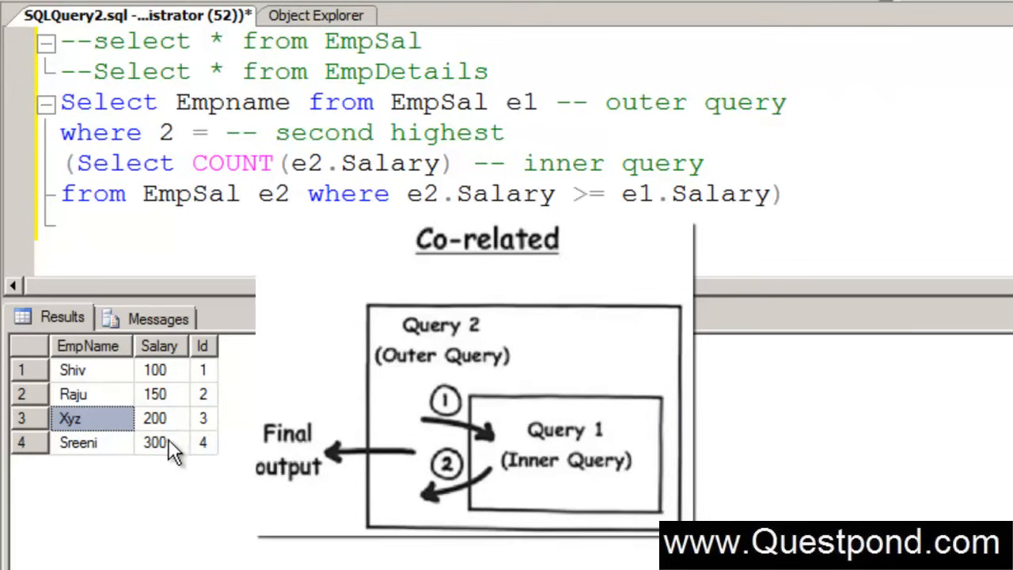
click(156, 418)
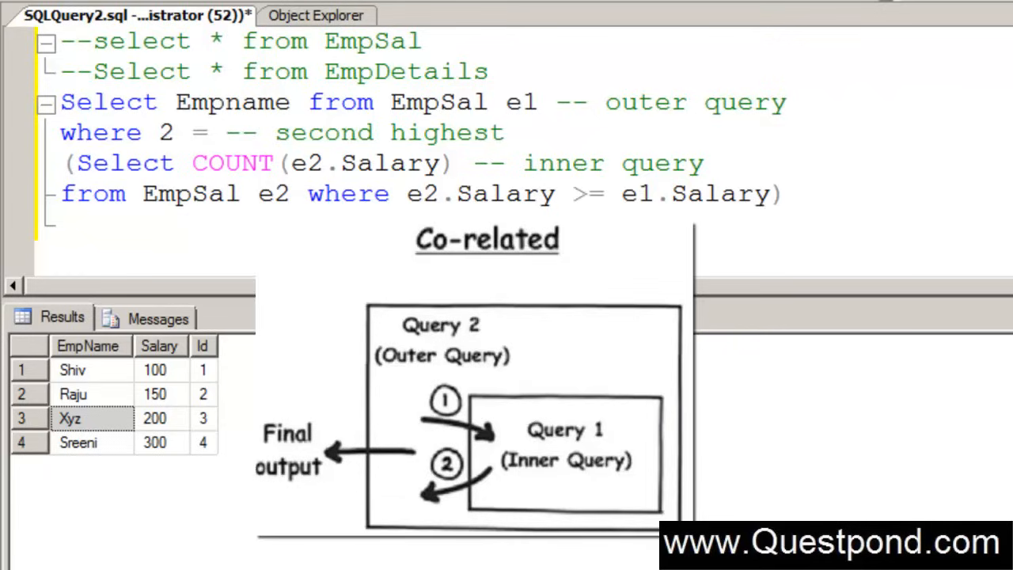
click(242, 194)
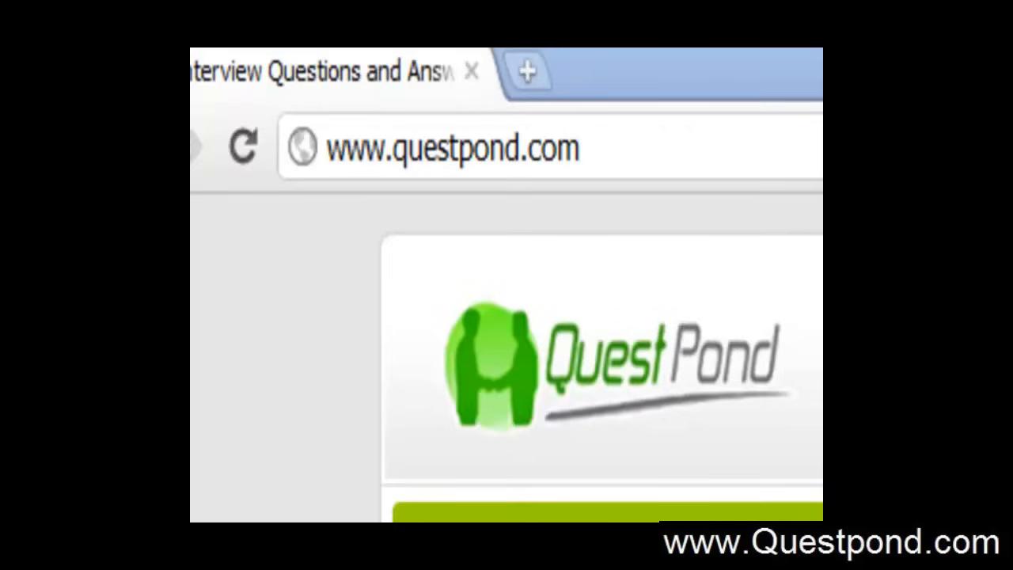
Open the .Net training topics page and highlight topic text such as WCF, WPF and Silverlight.
click(451, 148)
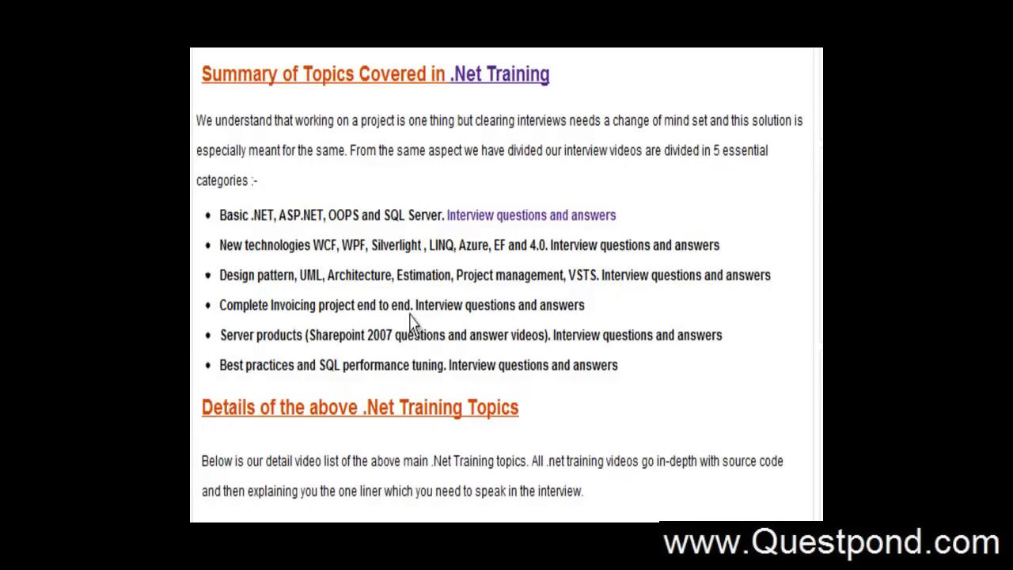
mouse_move(342, 265)
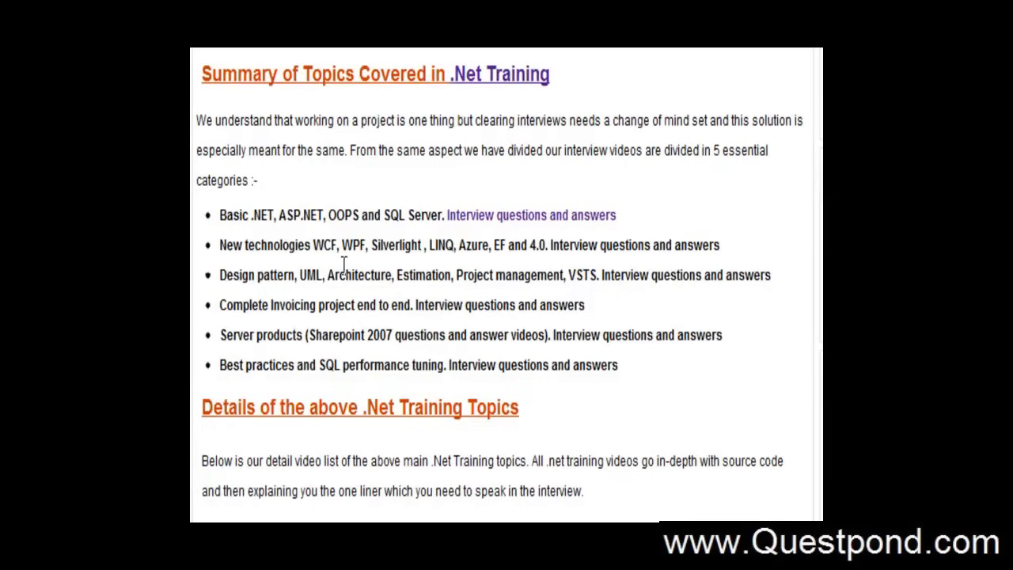
drag(323, 245, 404, 245)
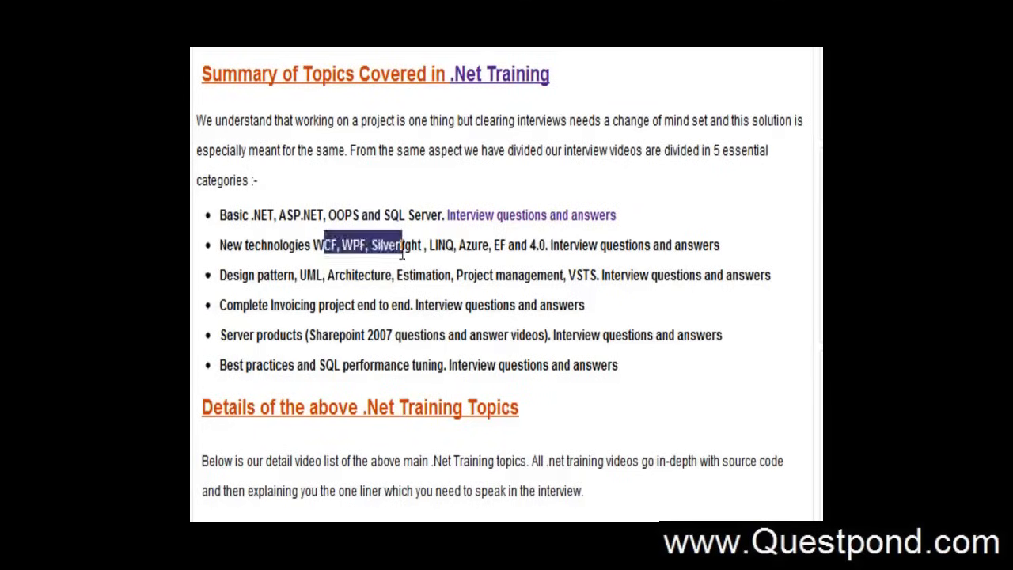
mouse_move(428, 304)
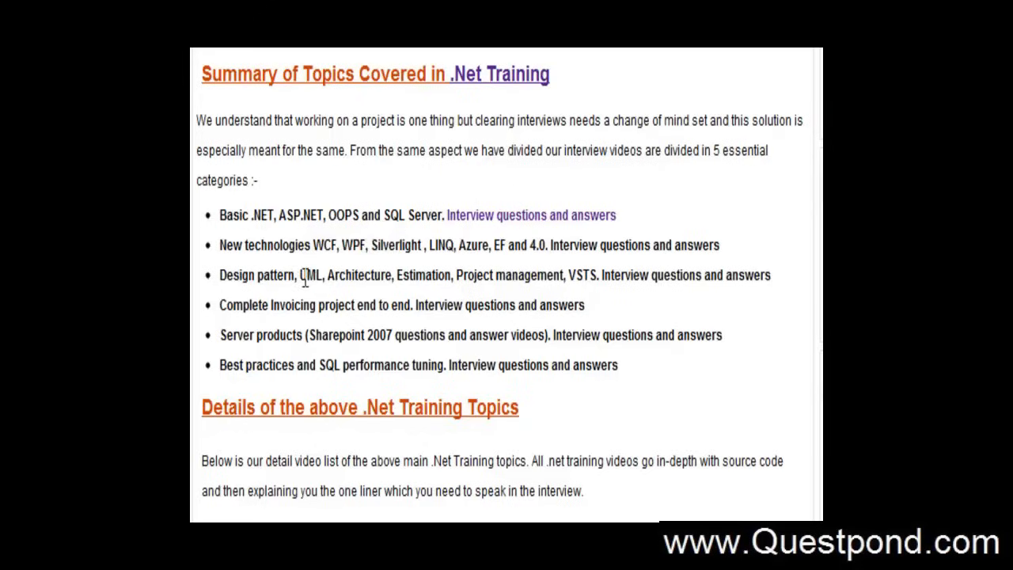
double_click(310, 274)
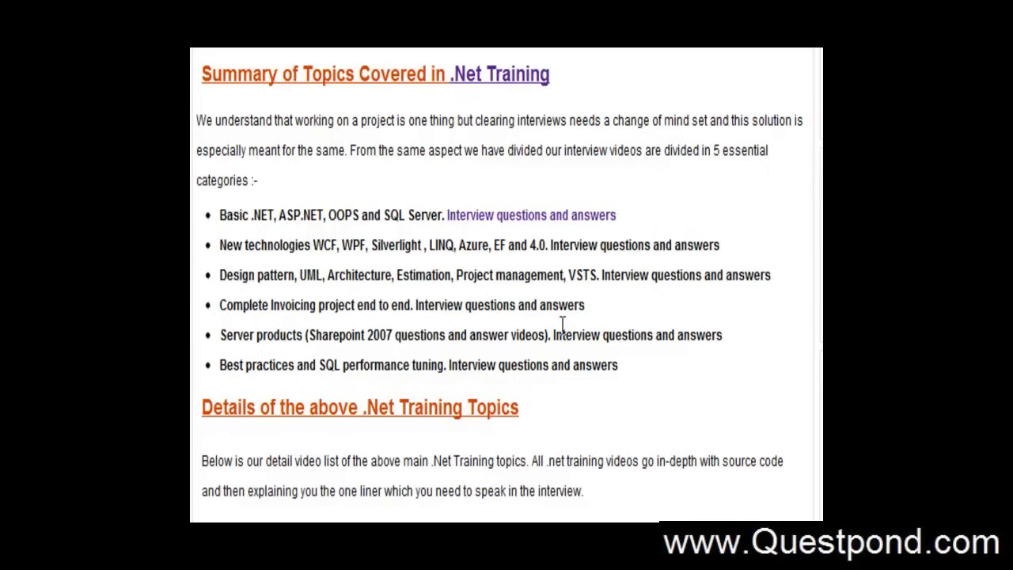
mouse_move(564, 336)
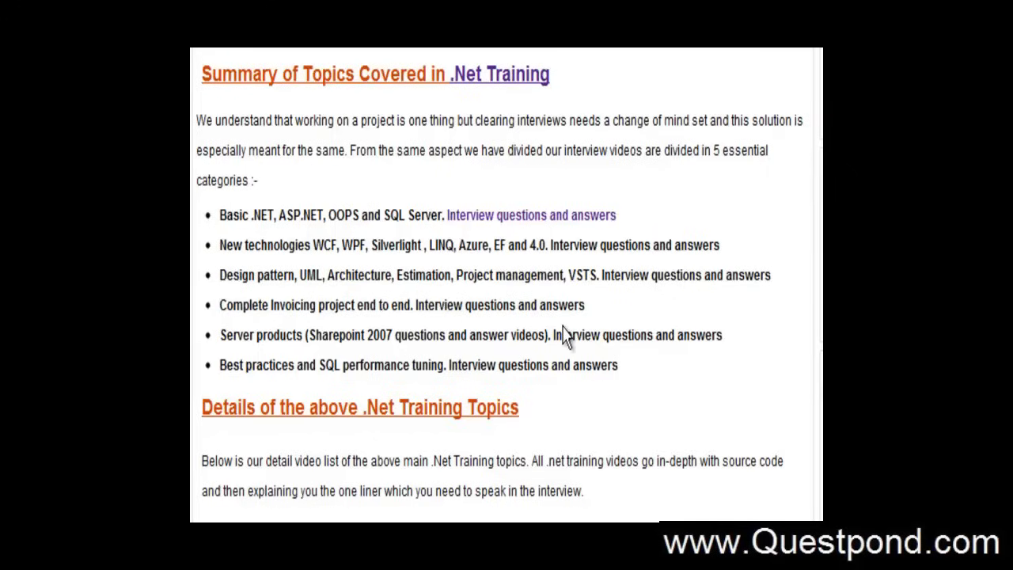
mouse_move(230, 340)
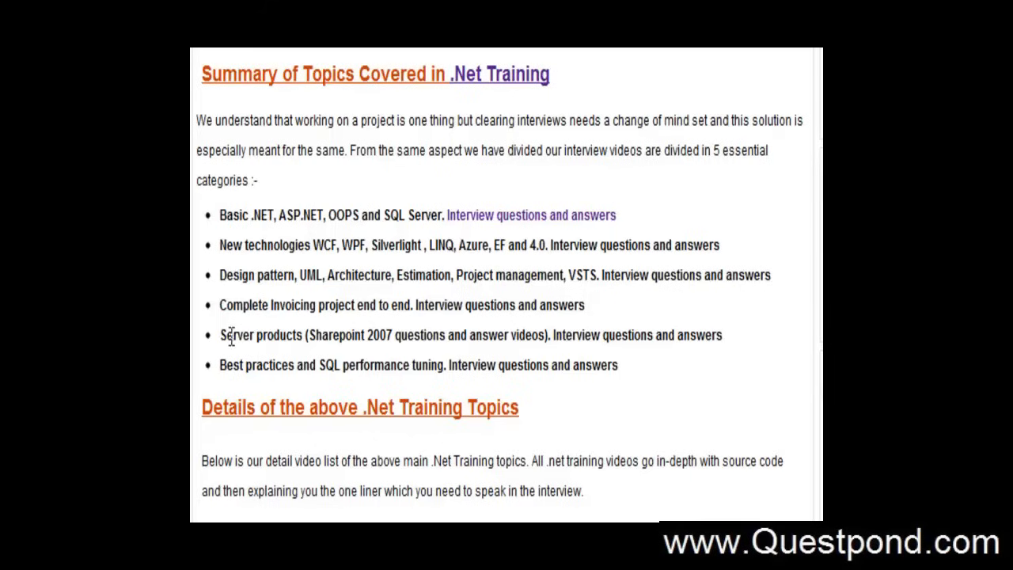
drag(225, 334, 722, 335)
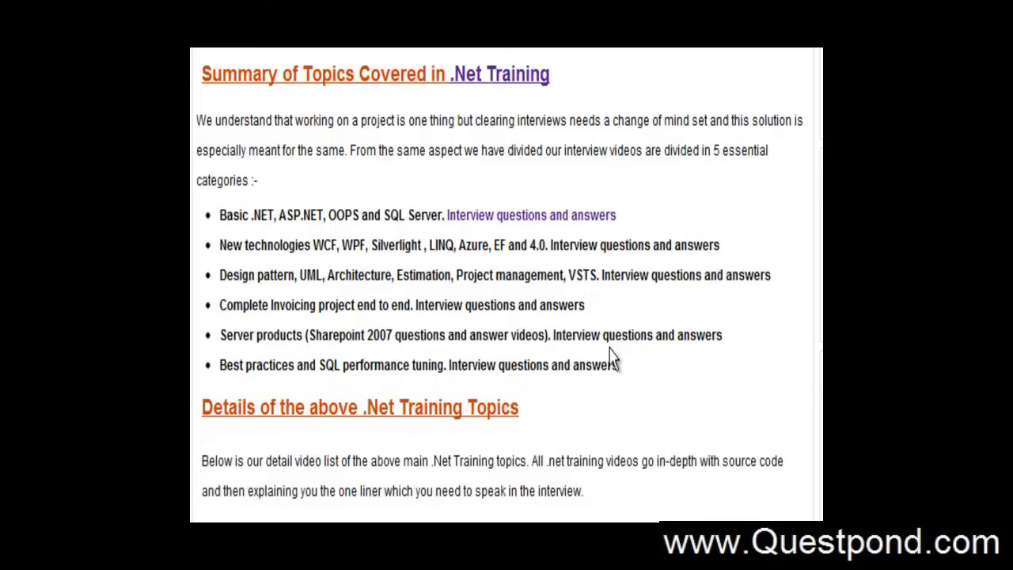
drag(229, 365, 609, 365)
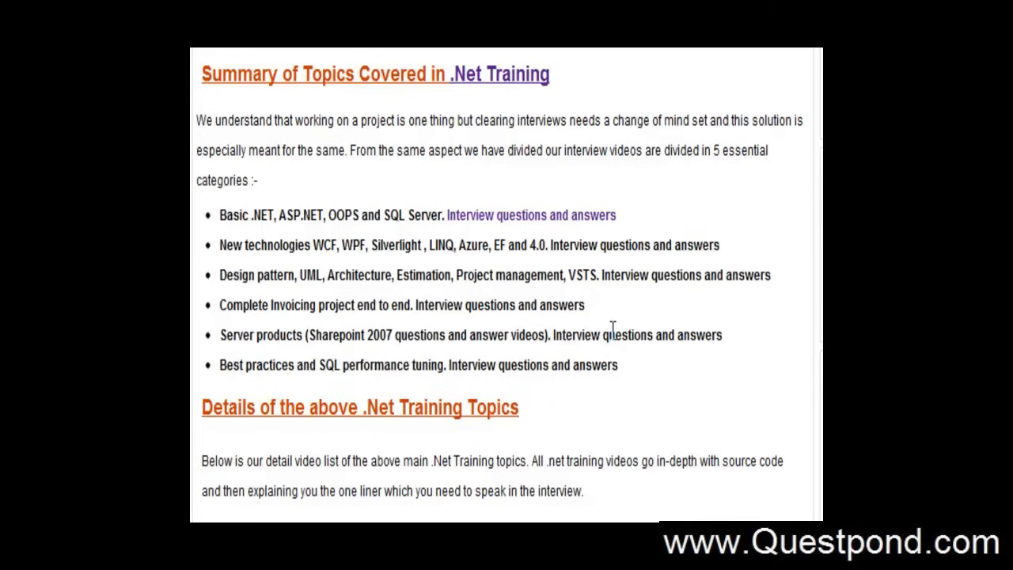
scroll(down, 3)
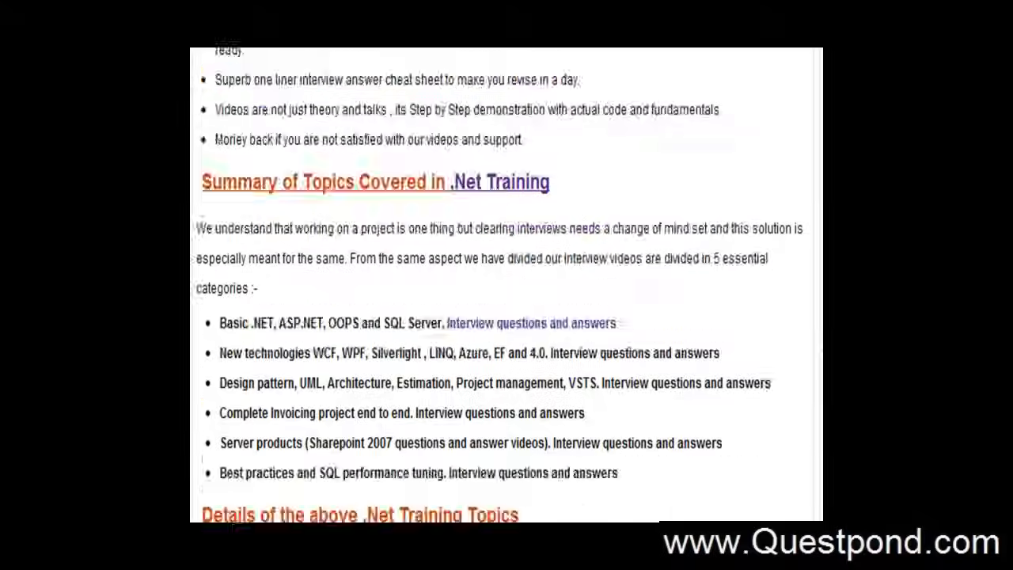